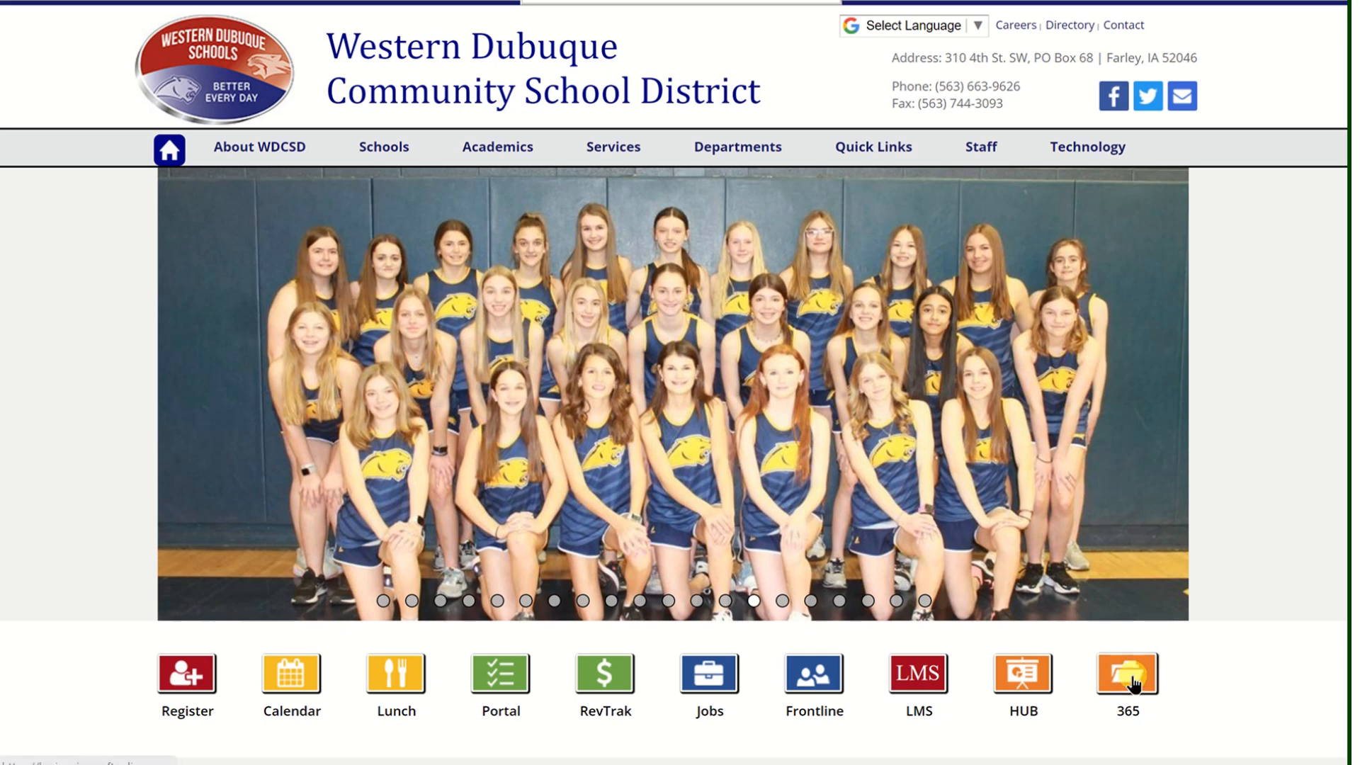
Follow the 365 quick-link tile to reach the Microsoft 365 home page
{"action": "left_click", "coordinate": [1128, 673]}
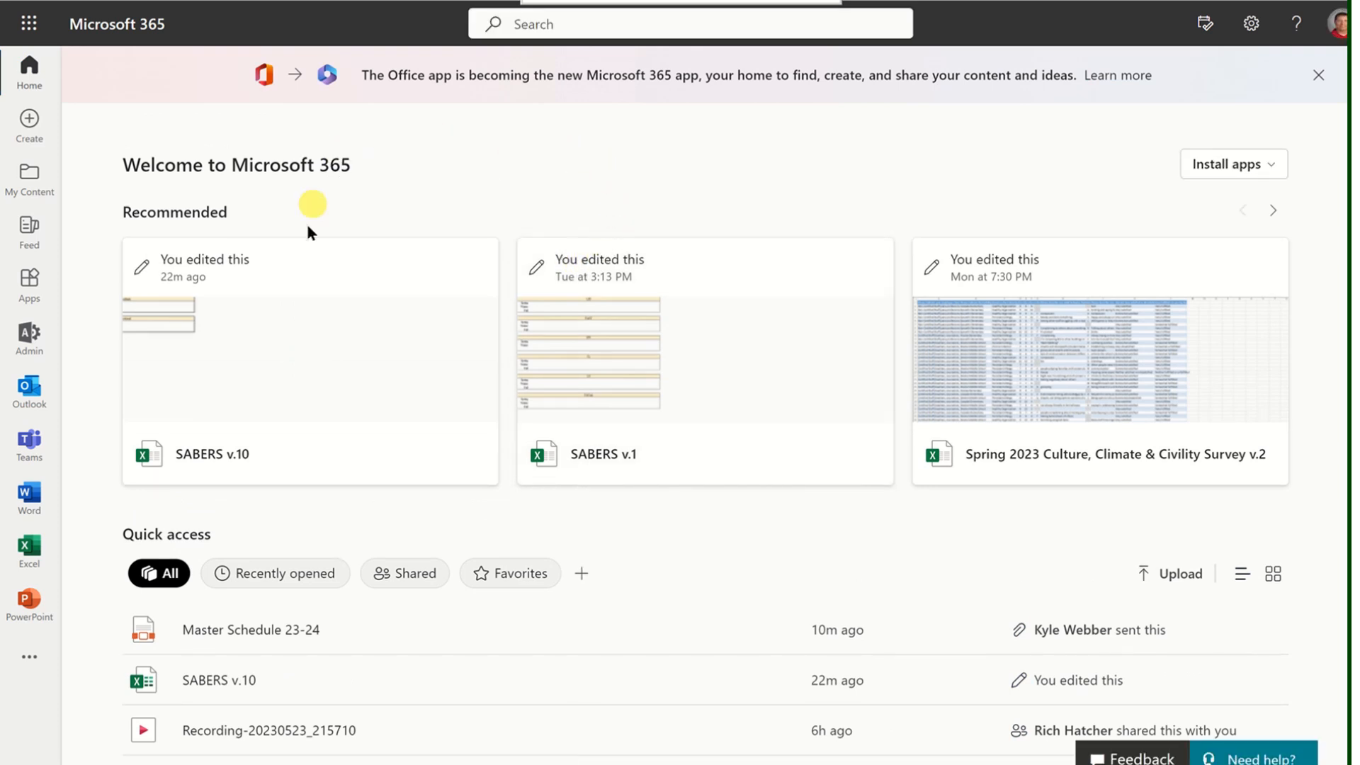
{"action": "mouse_move", "coordinate": [555, 180]}
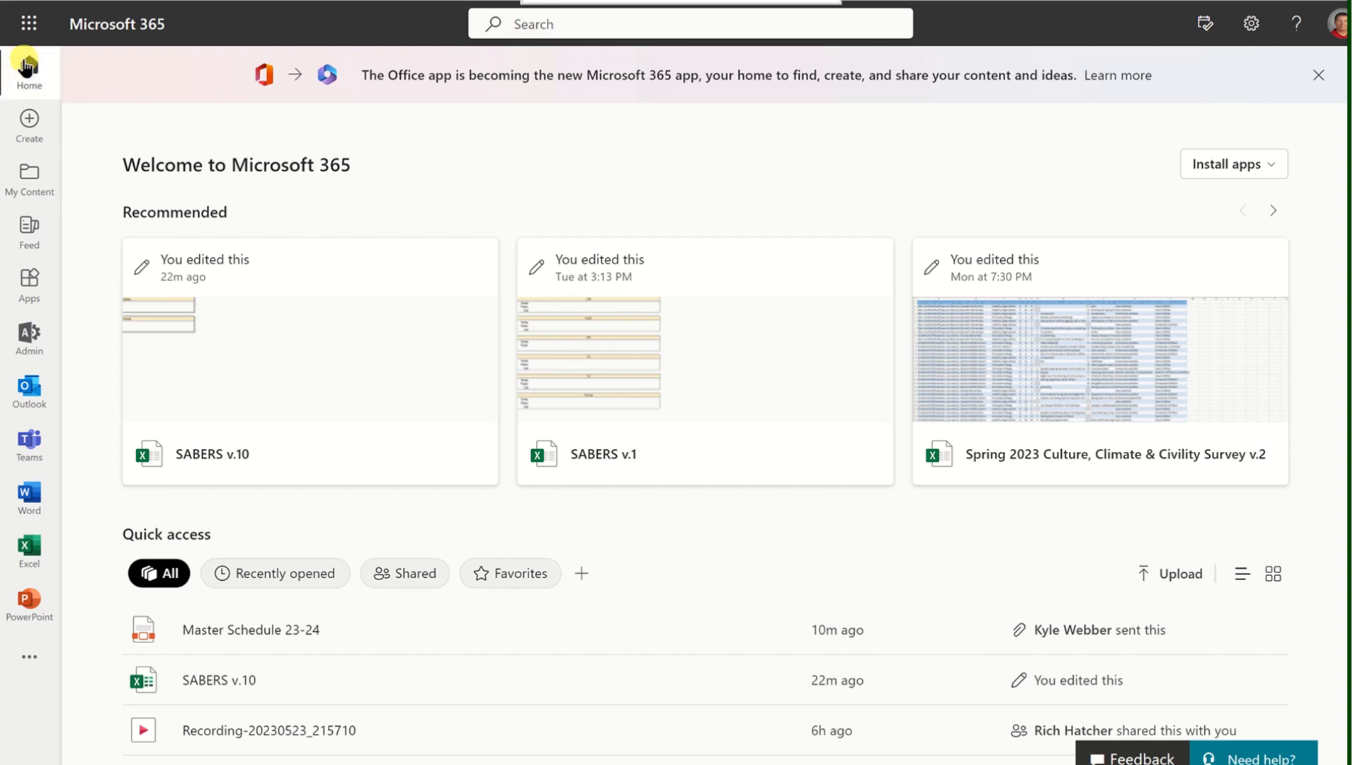
{"action": "mouse_move", "coordinate": [28, 136]}
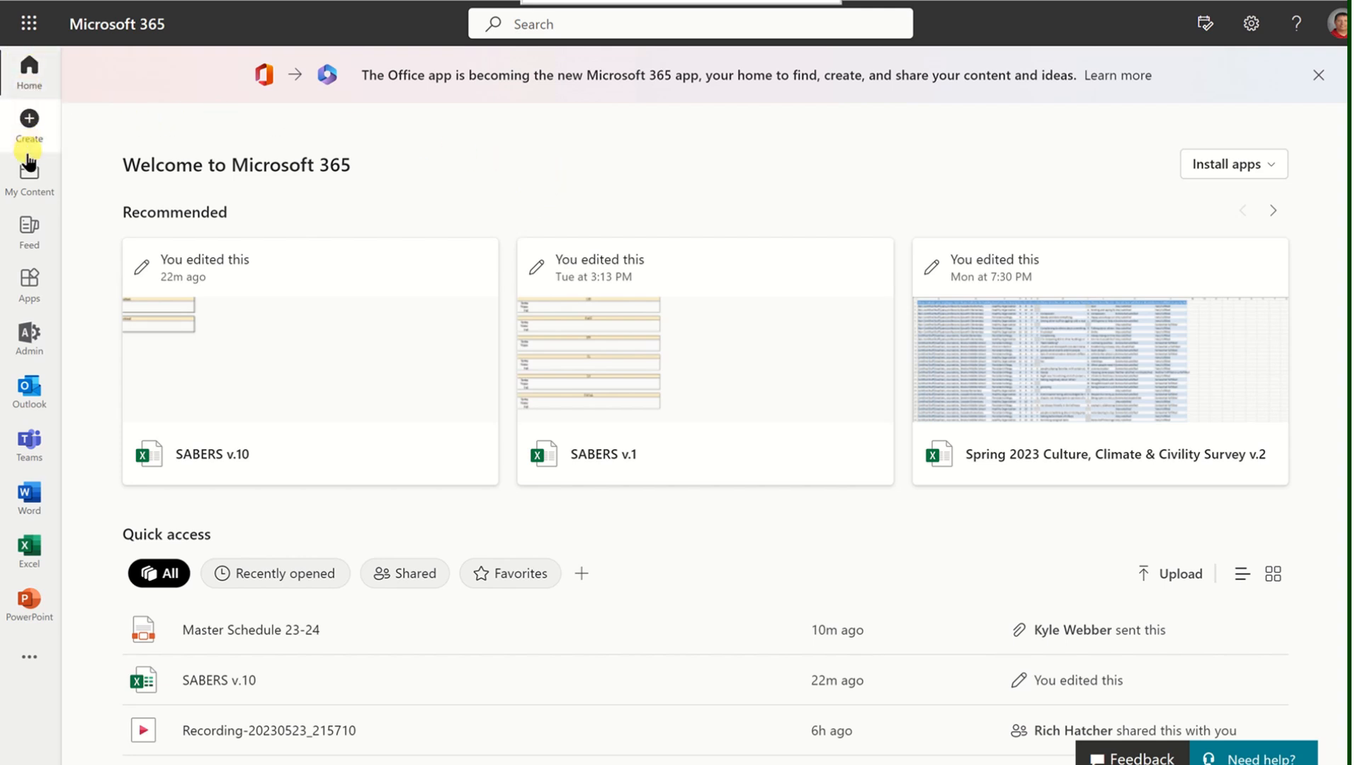
{"action": "mouse_move", "coordinate": [28, 330]}
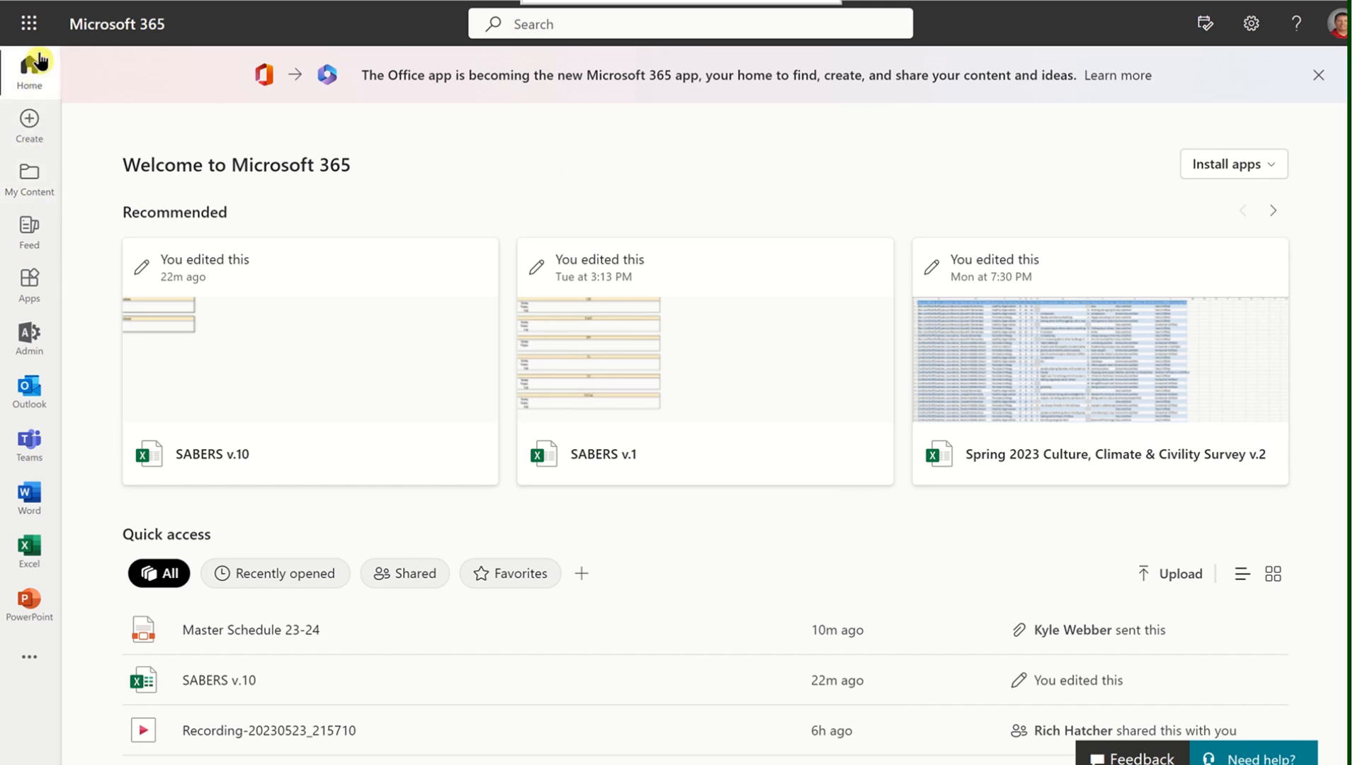
{"action": "mouse_move", "coordinate": [28, 24]}
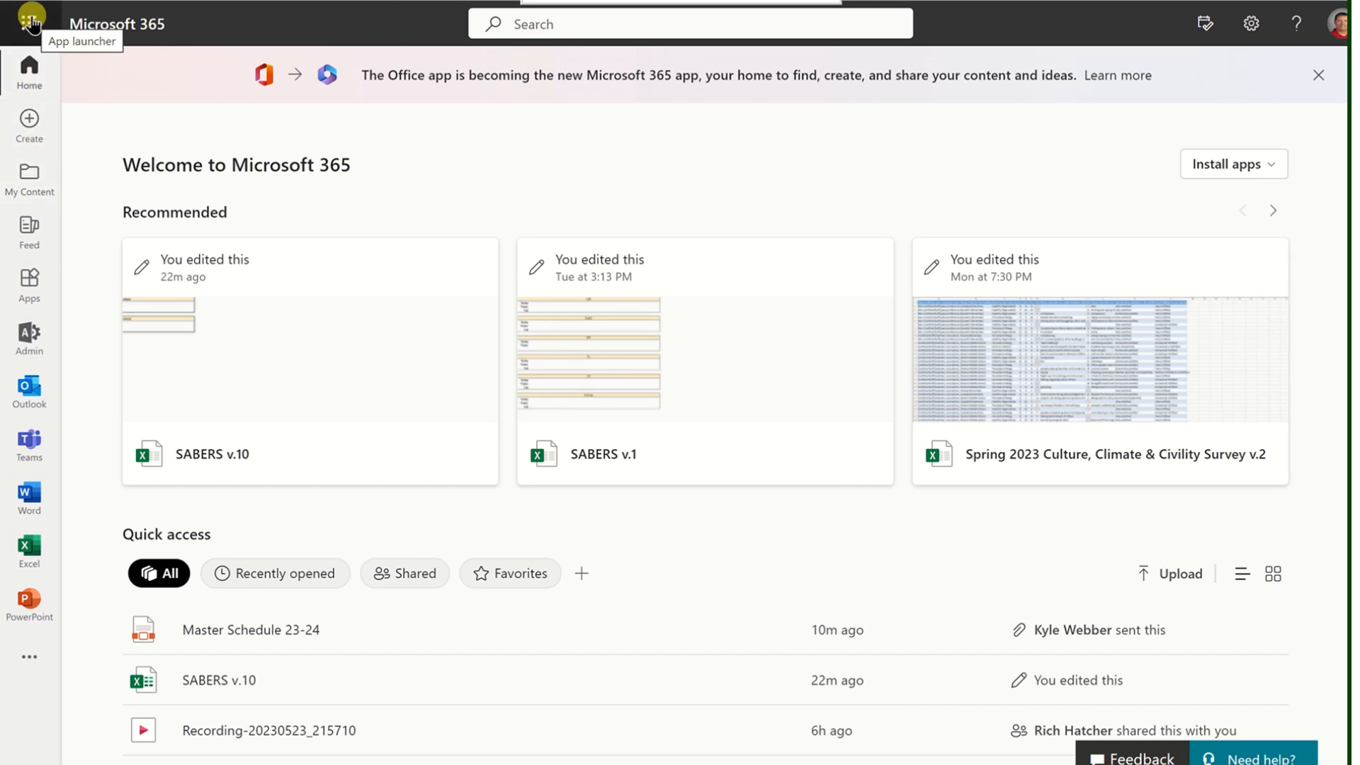
Show every app from the waffle launcher, scrolling down to the Other apps like Clever and Docs.com
{"action": "left_click", "coordinate": [30, 24]}
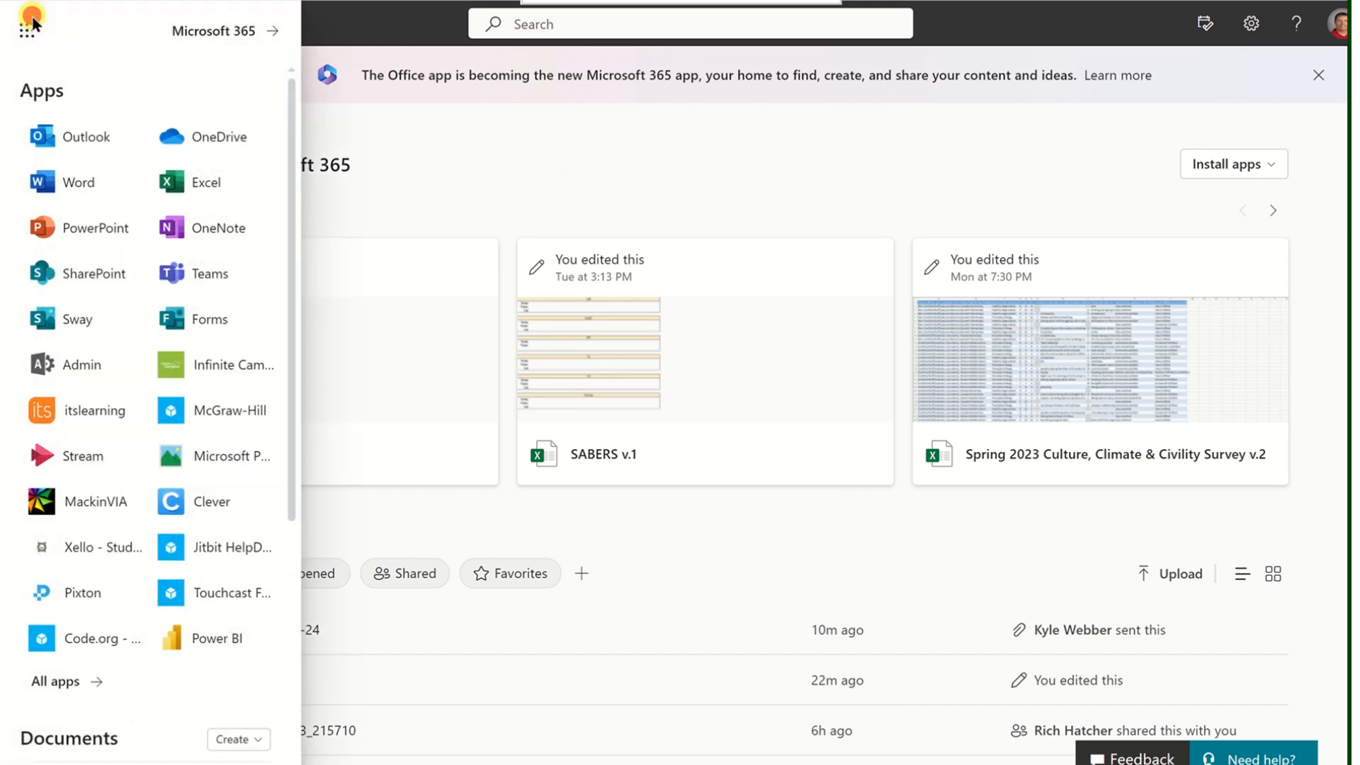
{"action": "mouse_move", "coordinate": [126, 139]}
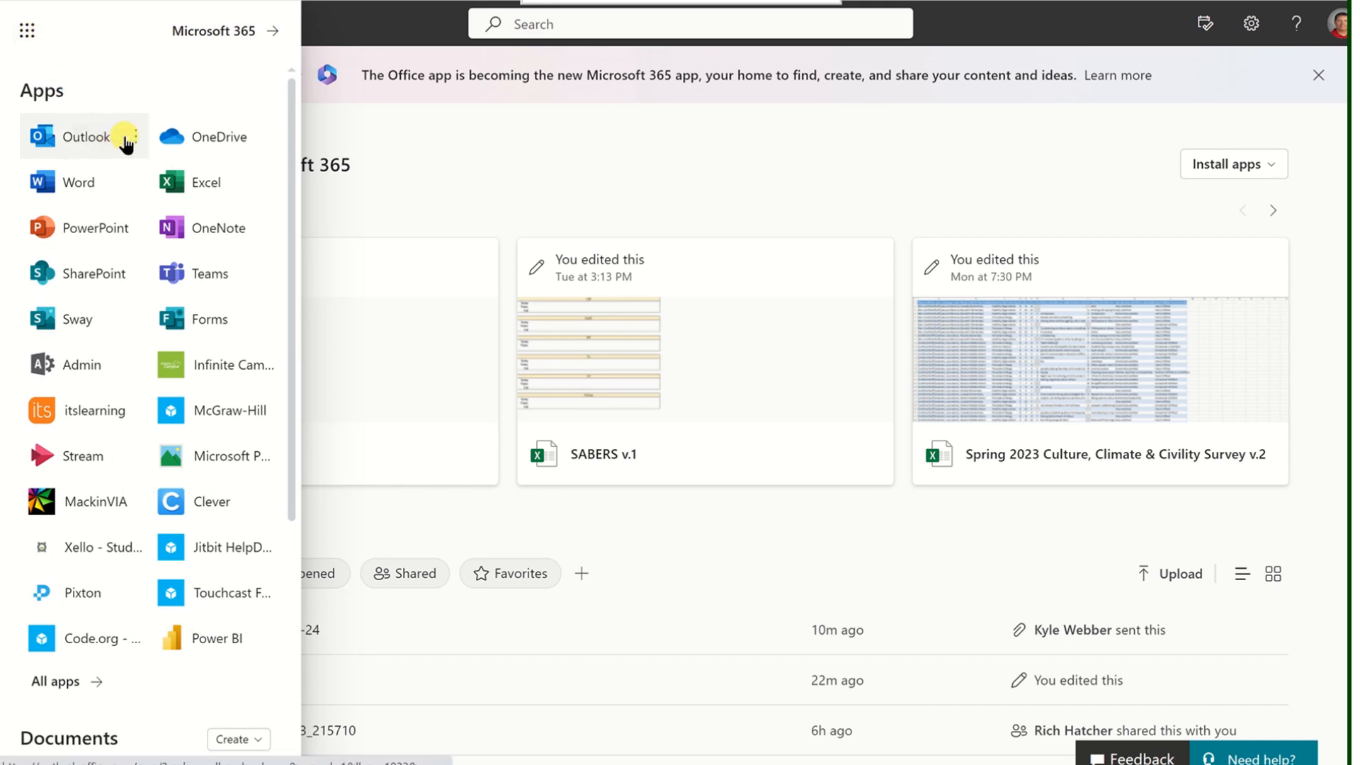
{"action": "mouse_move", "coordinate": [129, 485]}
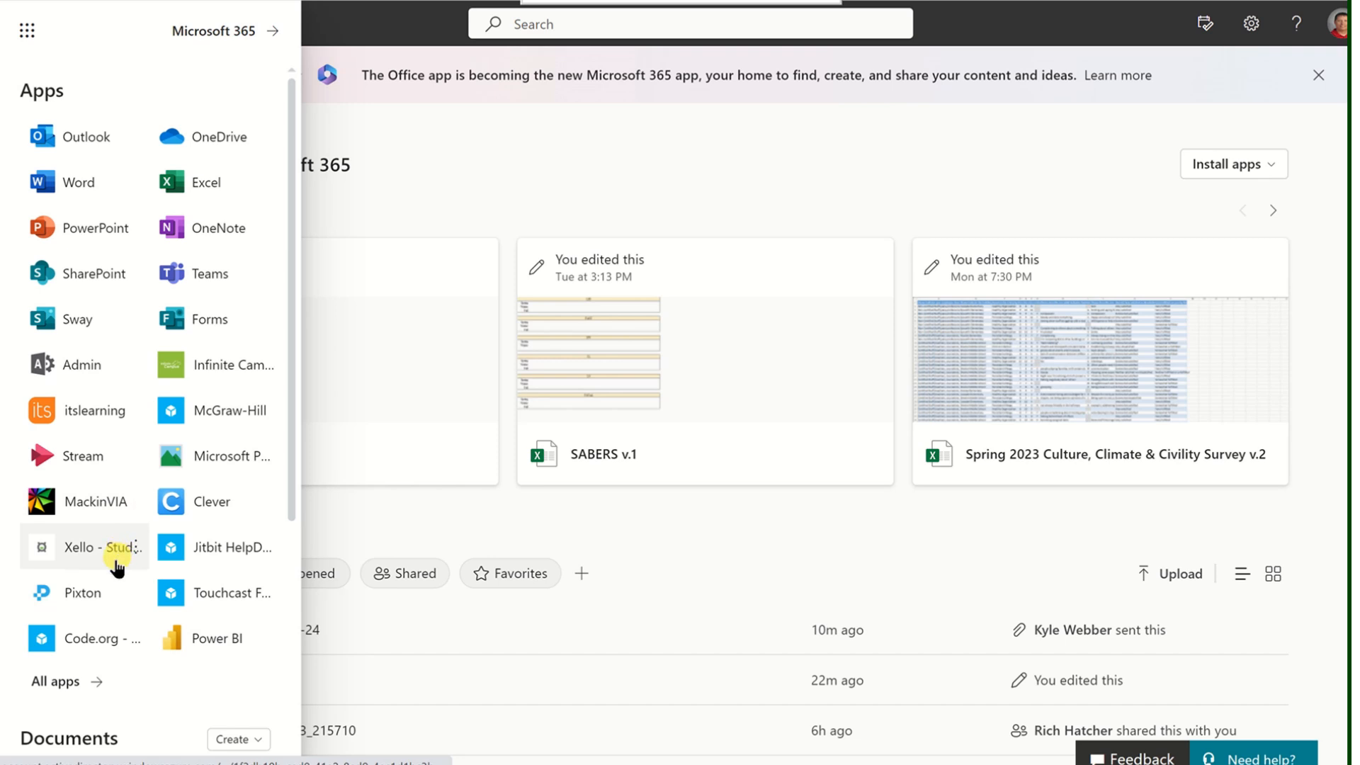
{"action": "mouse_move", "coordinate": [60, 685]}
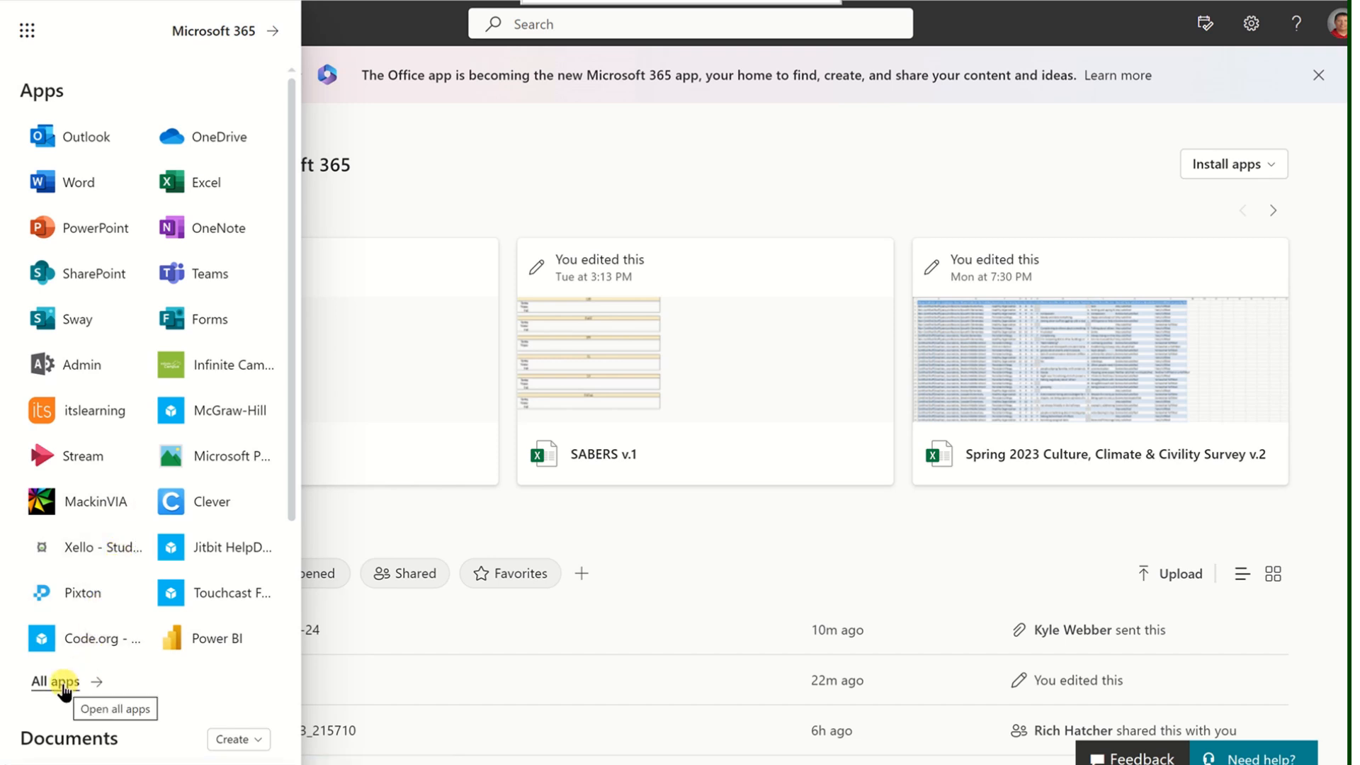
{"action": "left_click", "coordinate": [47, 681]}
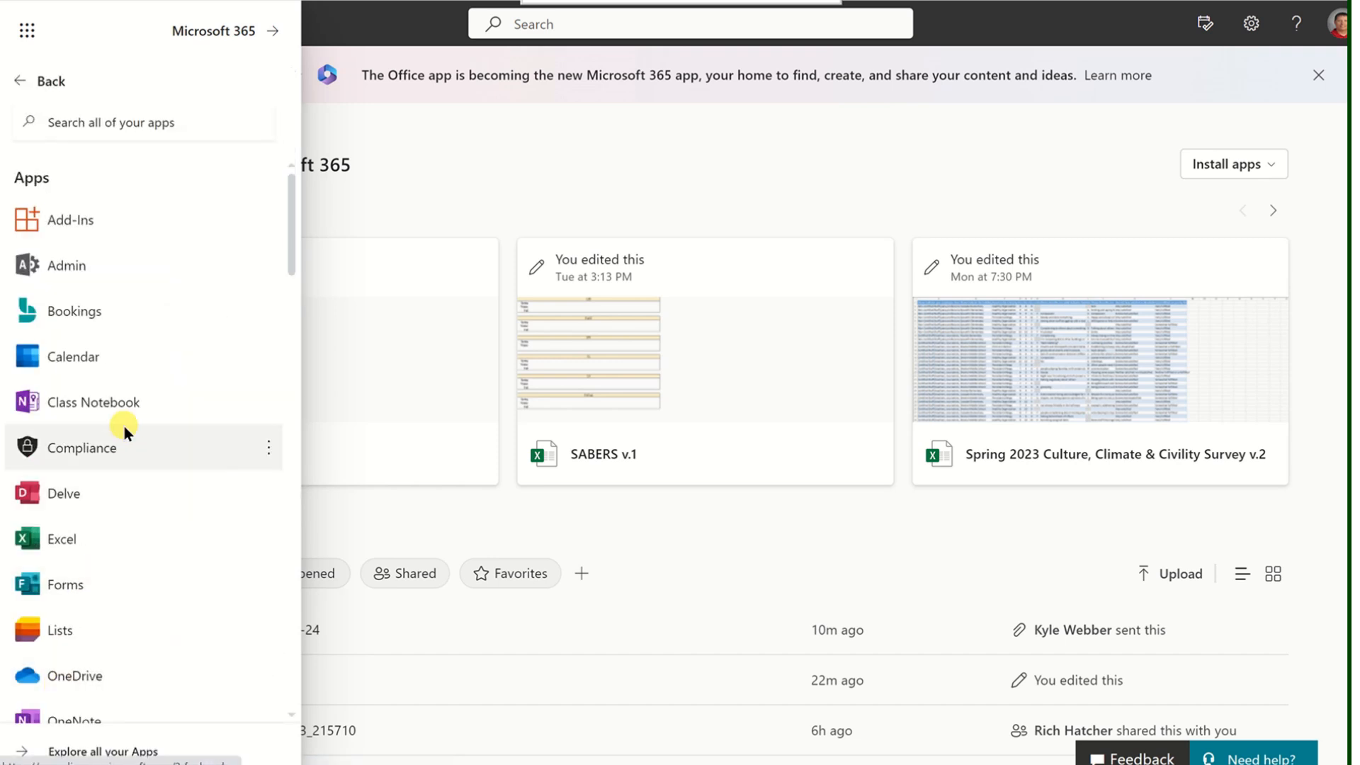
{"action": "scroll", "scroll_direction": "down", "scroll_amount": 3}
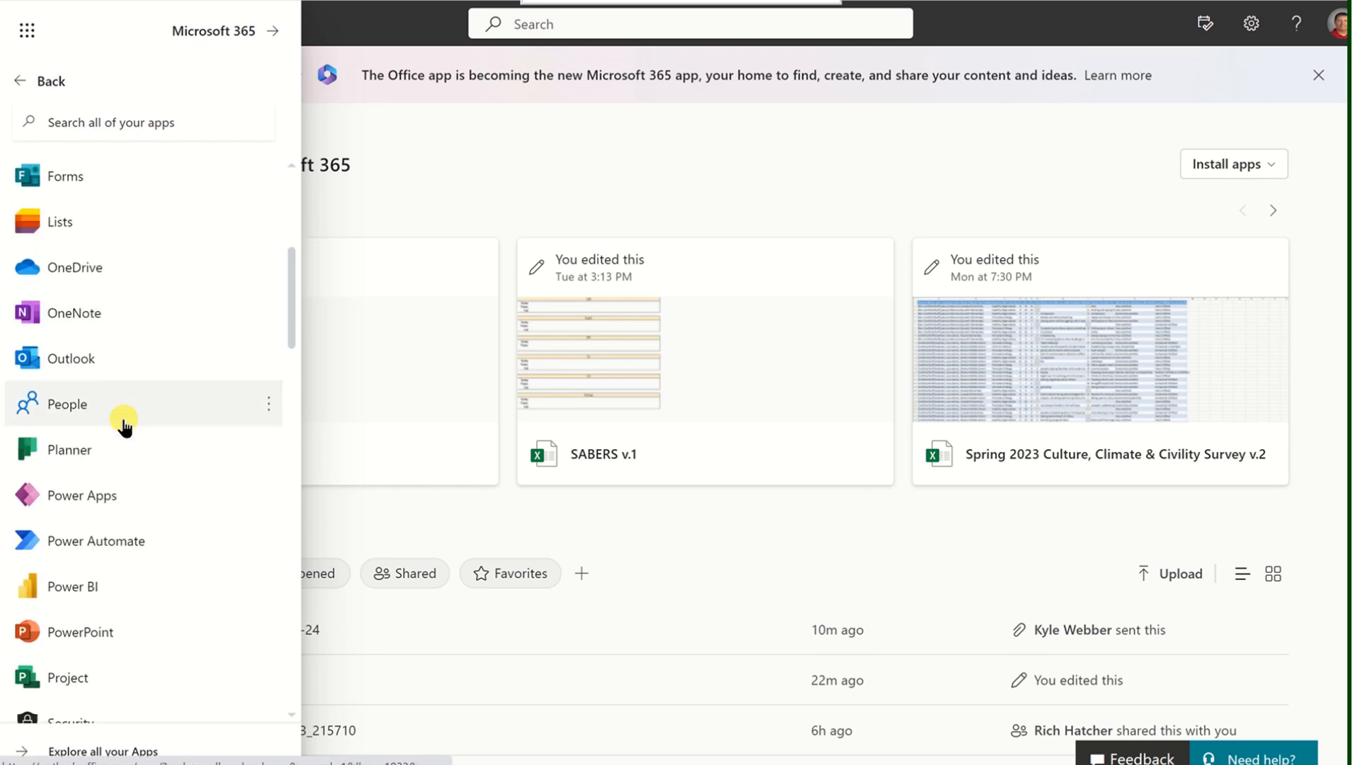
{"action": "scroll", "scroll_direction": "down", "scroll_amount": 3}
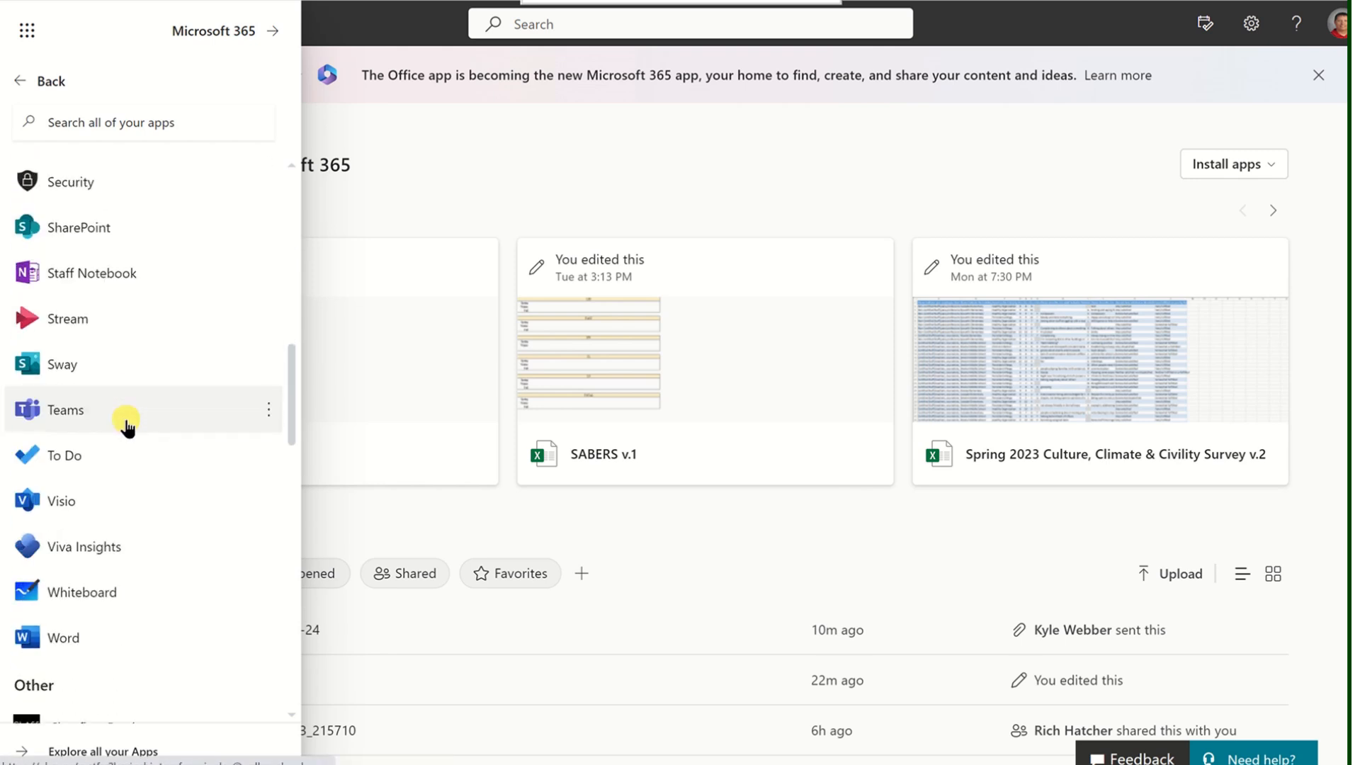
{"action": "scroll", "scroll_direction": "down", "scroll_amount": 3}
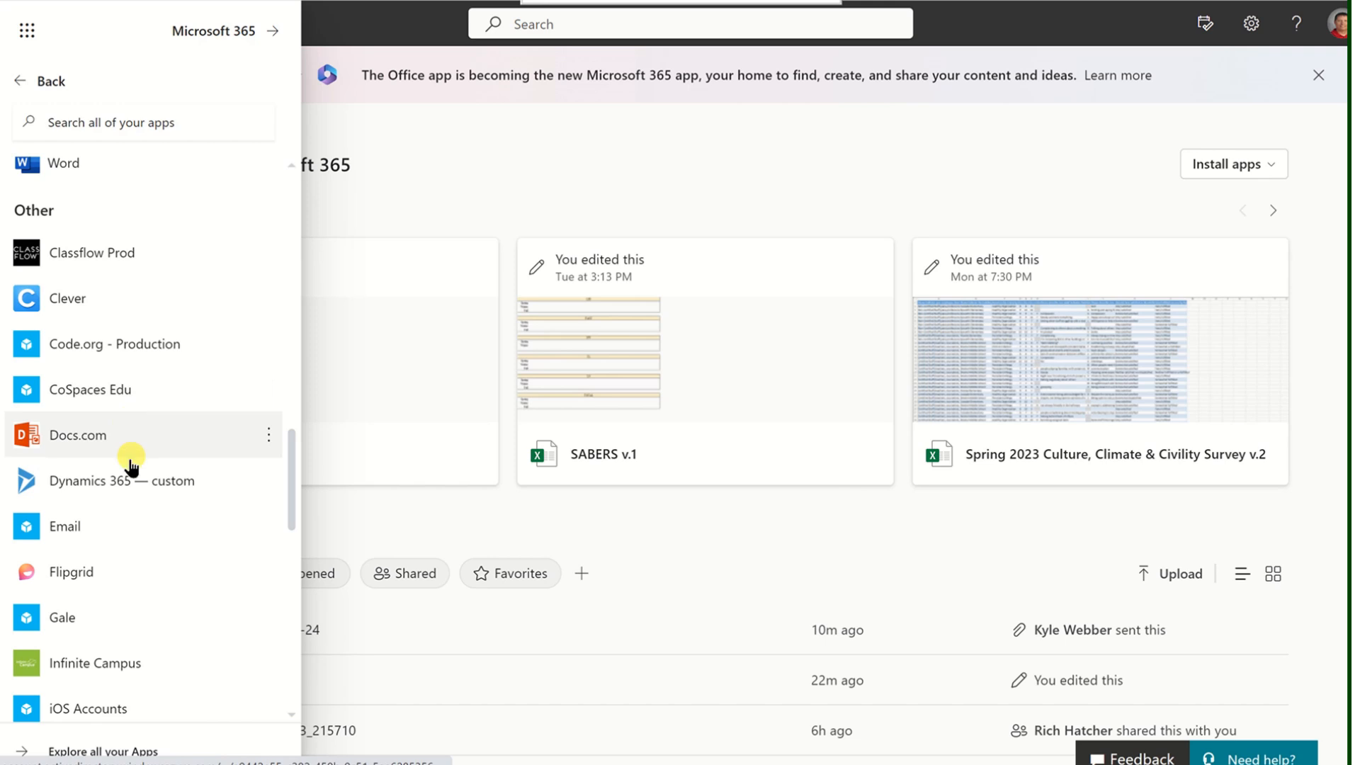
{"action": "mouse_move", "coordinate": [106, 726]}
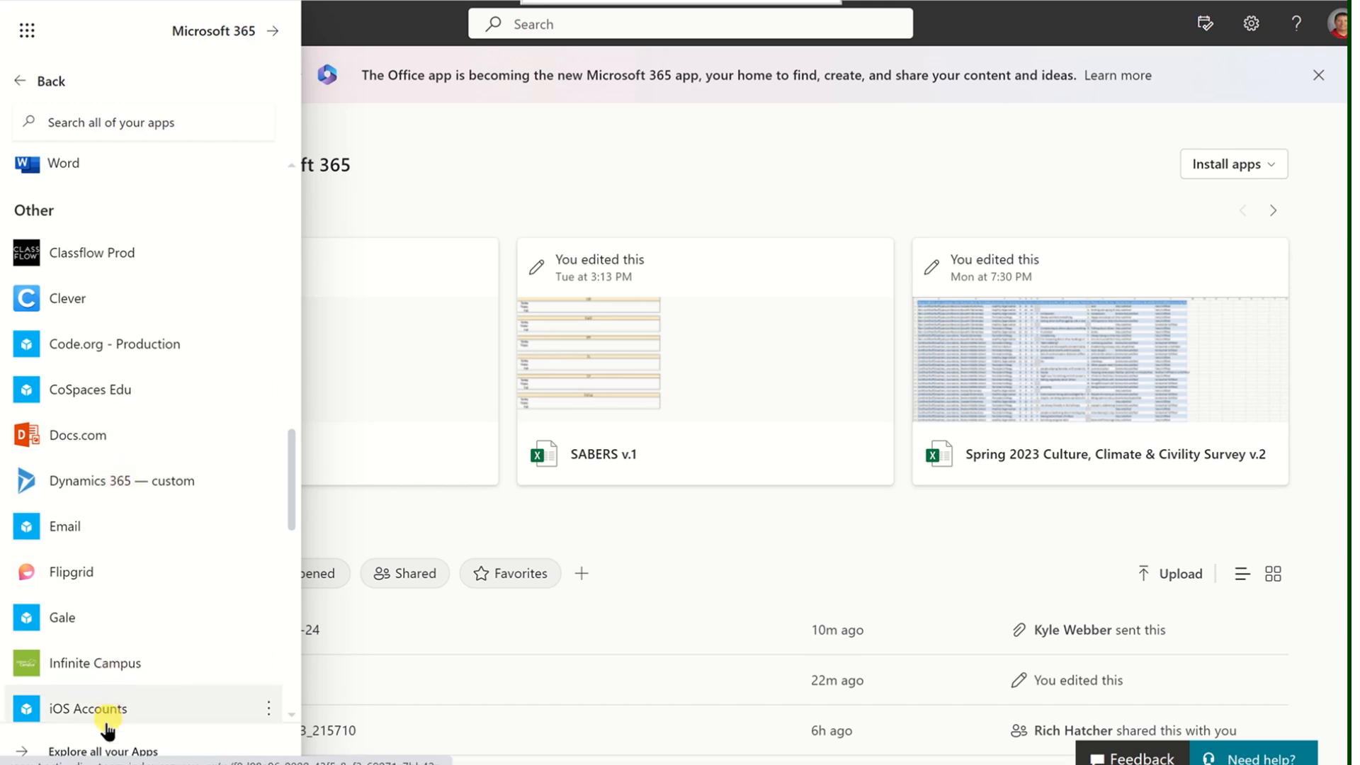
{"action": "mouse_move", "coordinate": [84, 751]}
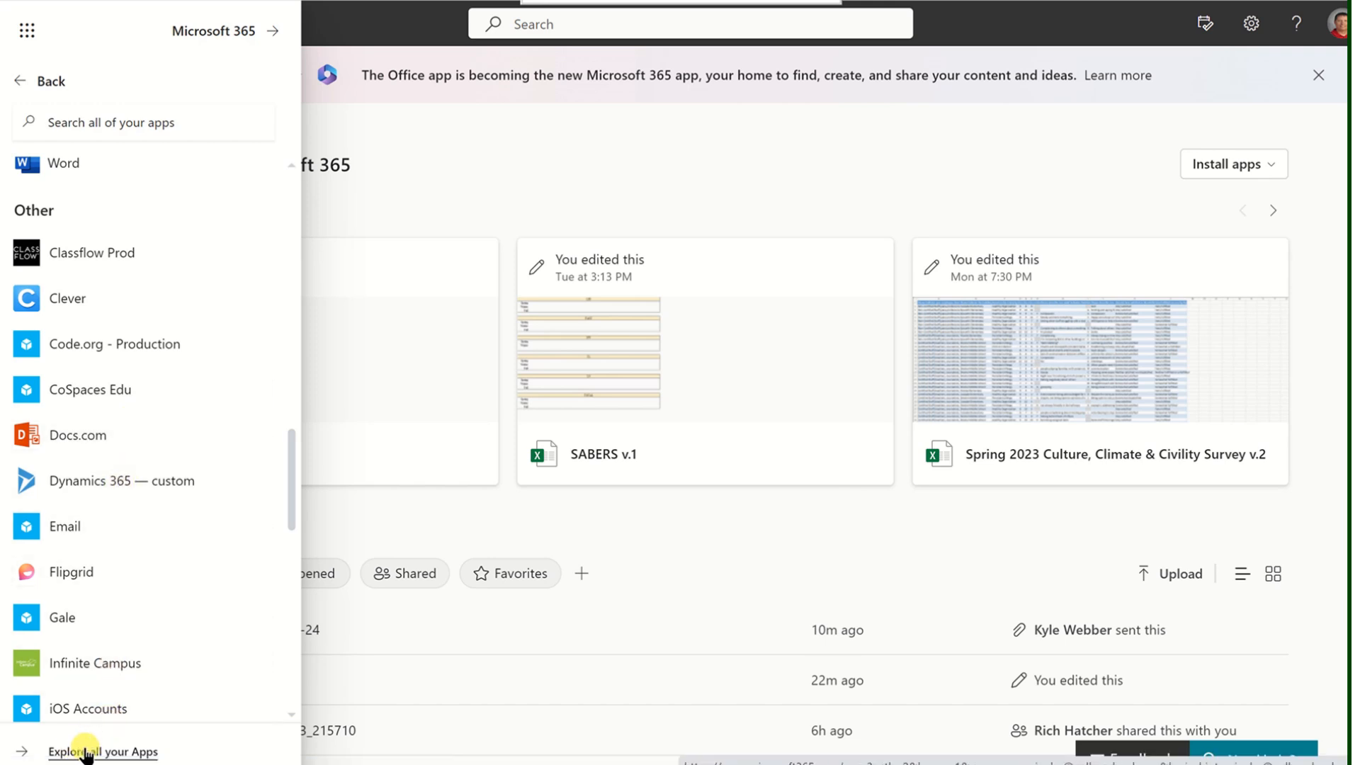
Go to the Apps page via 'Explore all your Apps', listing Teams, Word, Excel and Business Apps
{"action": "left_click", "coordinate": [103, 751]}
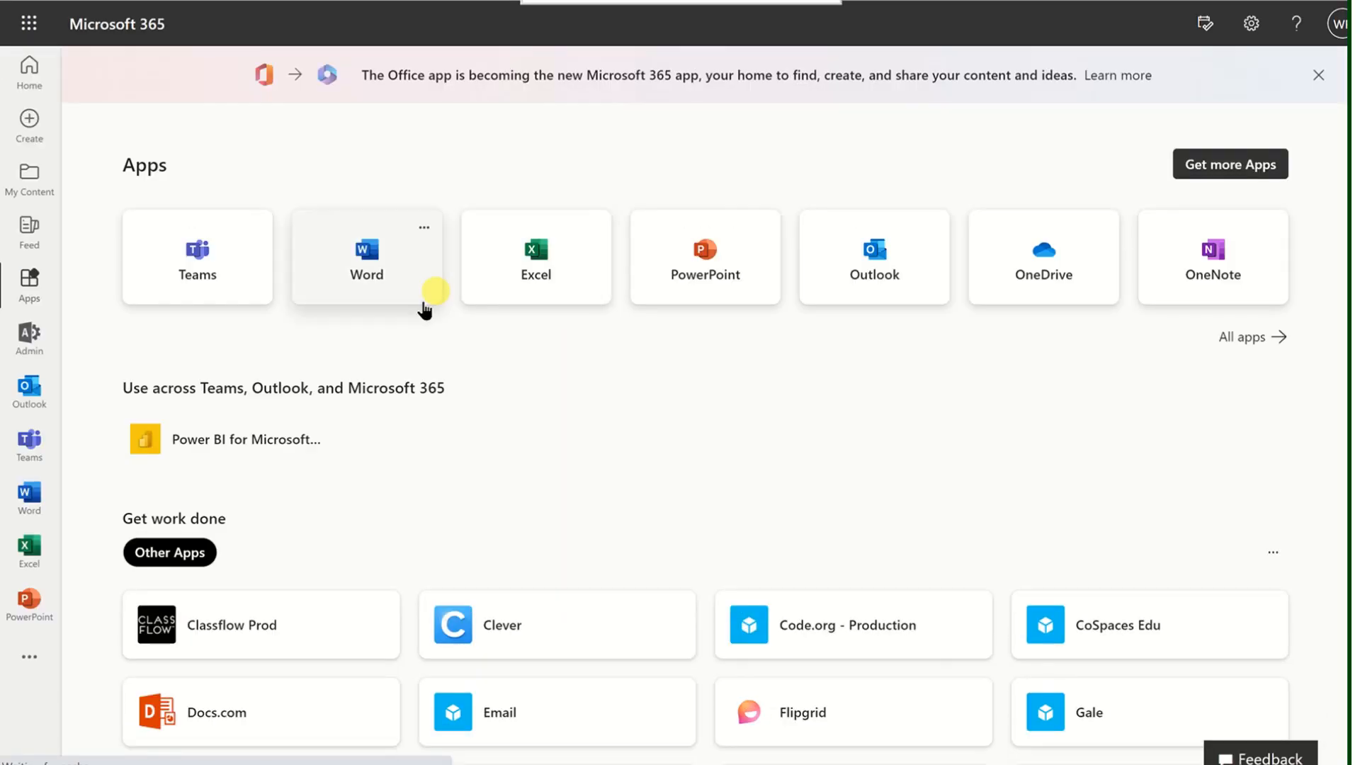
{"action": "left_click", "coordinate": [177, 552]}
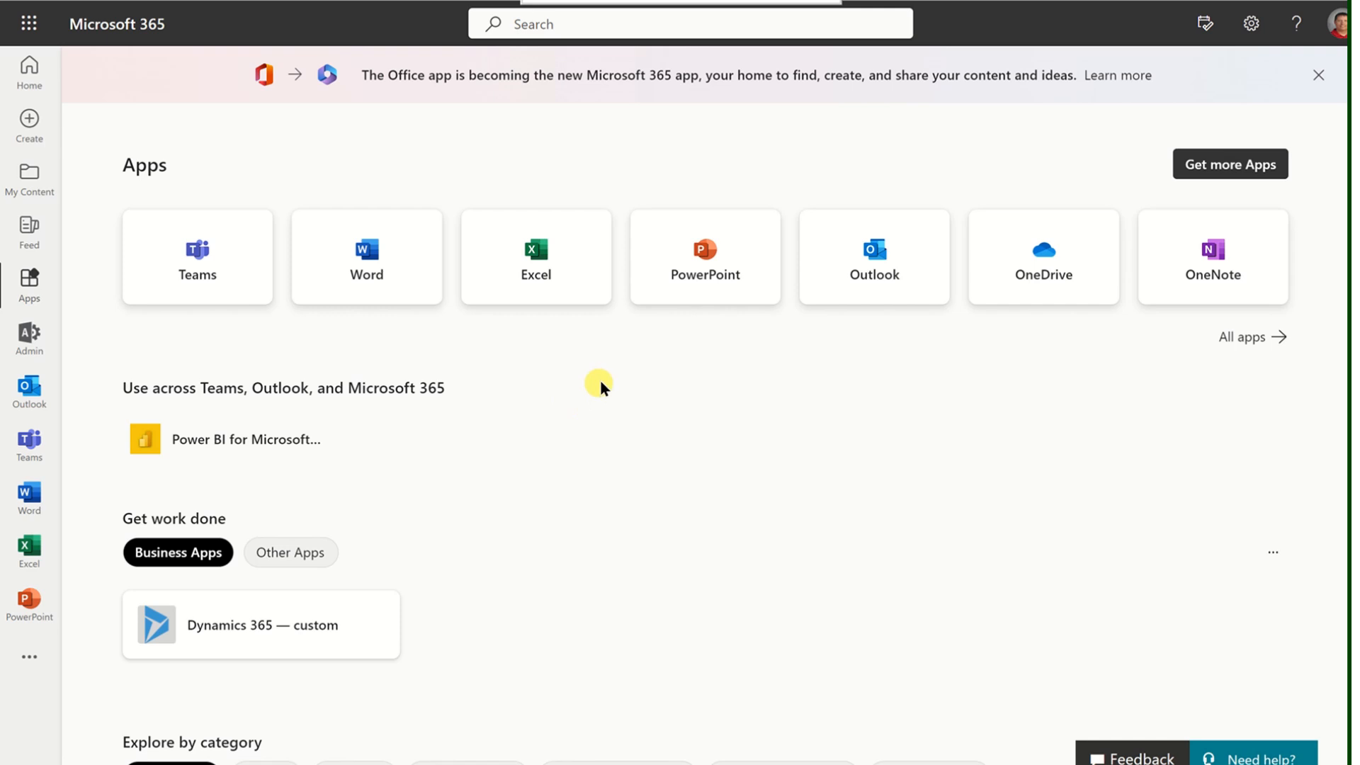
{"action": "mouse_move", "coordinate": [593, 383]}
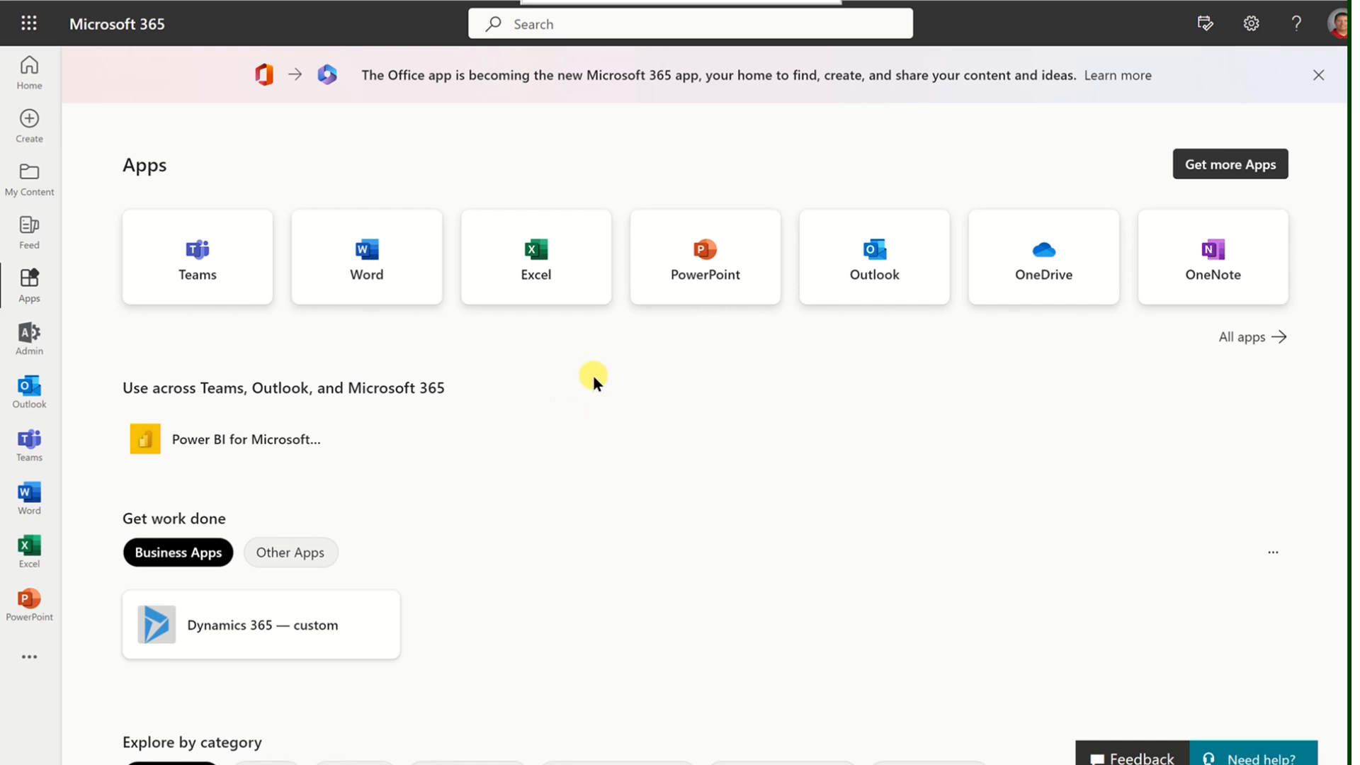
{"action": "mouse_move", "coordinate": [560, 365]}
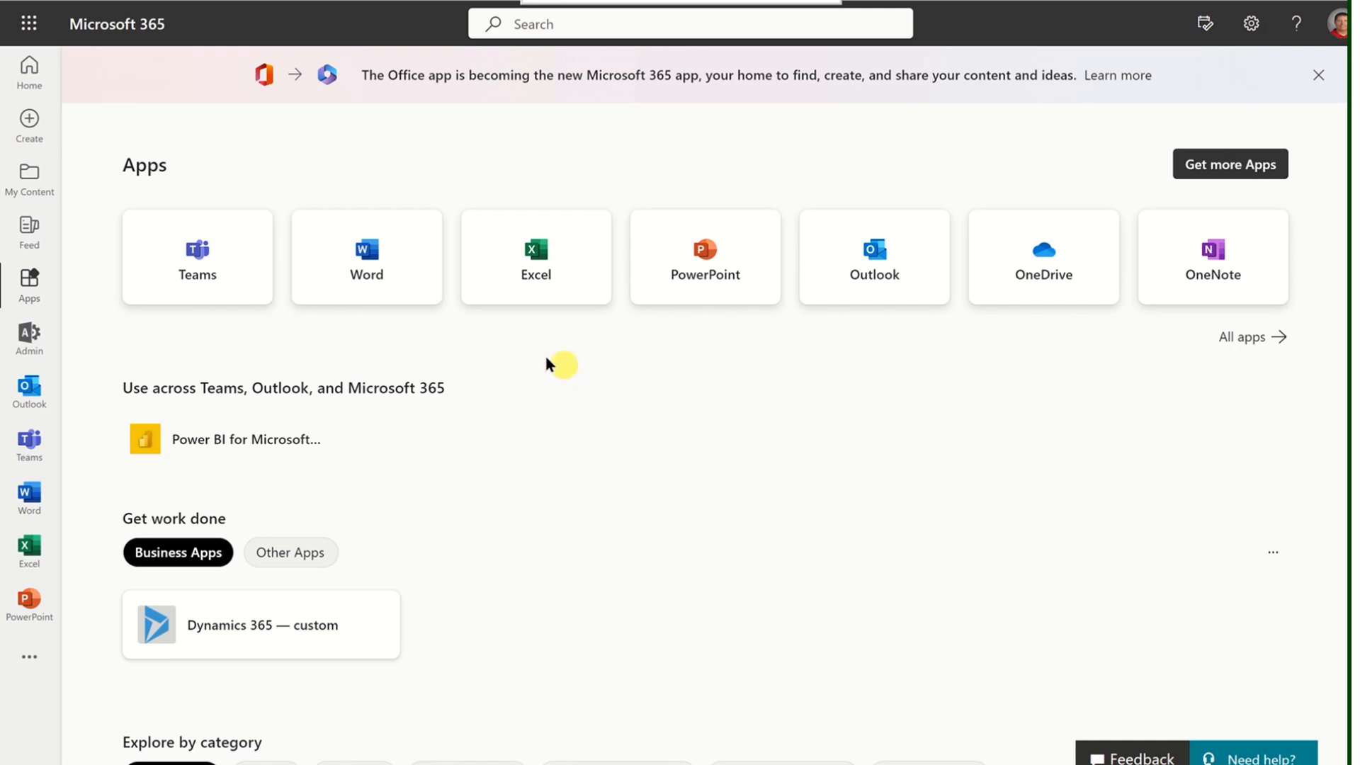
{"action": "mouse_move", "coordinate": [29, 68]}
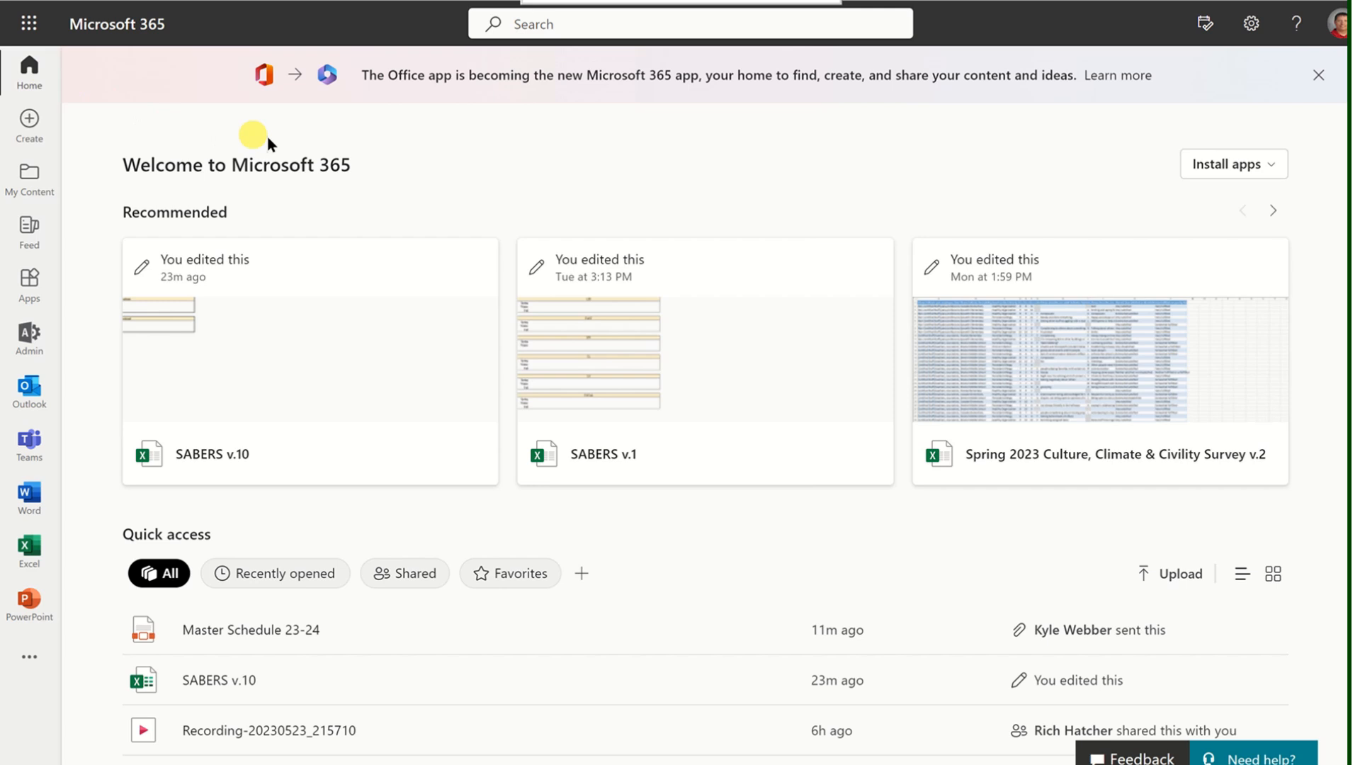
{"action": "mouse_move", "coordinate": [180, 217]}
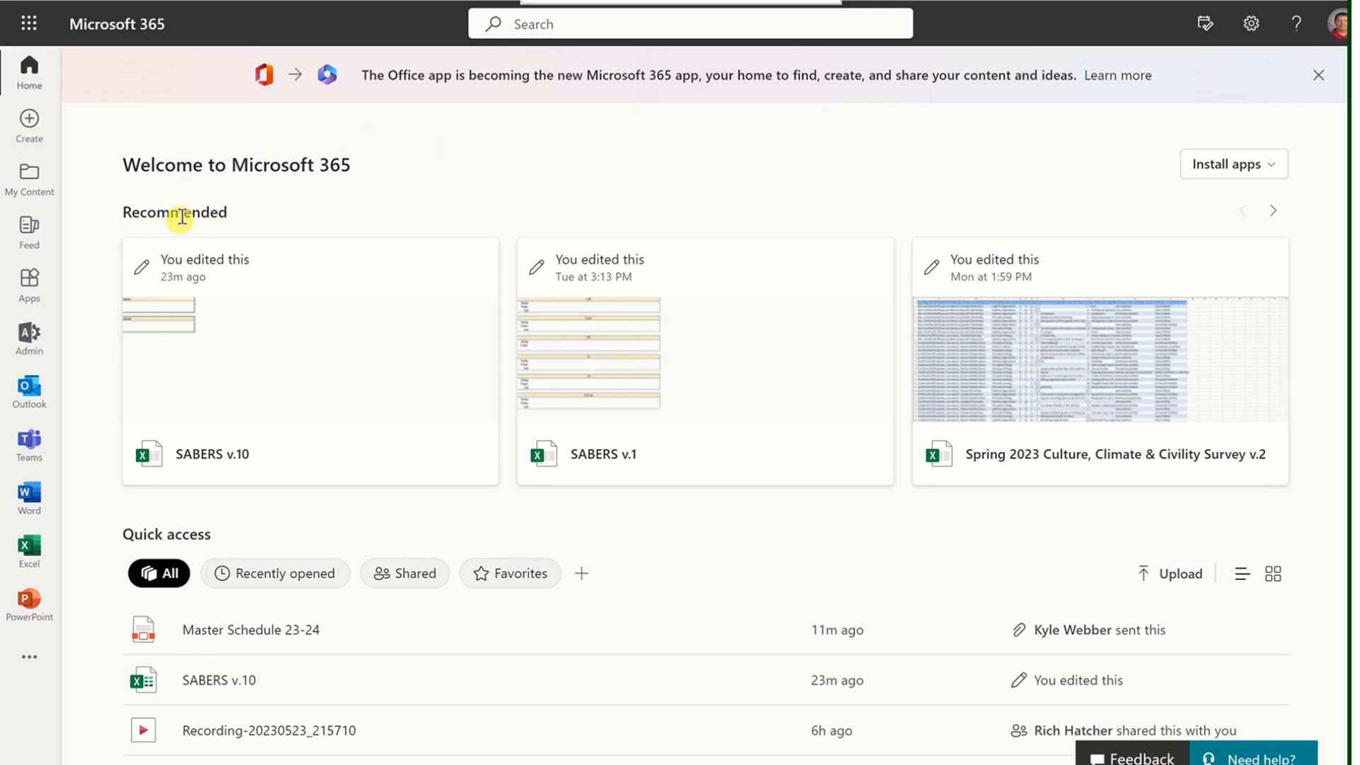
{"action": "mouse_move", "coordinate": [208, 538]}
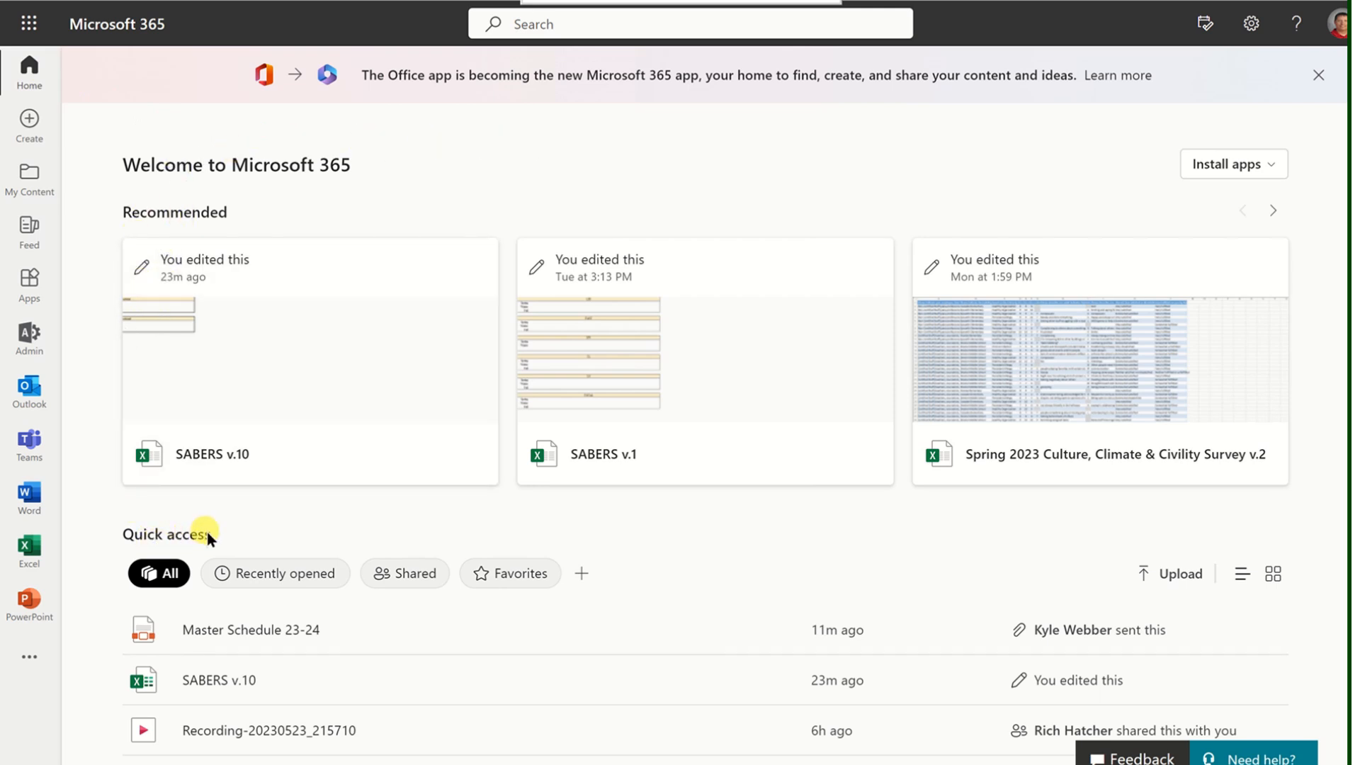
{"action": "mouse_move", "coordinate": [690, 520]}
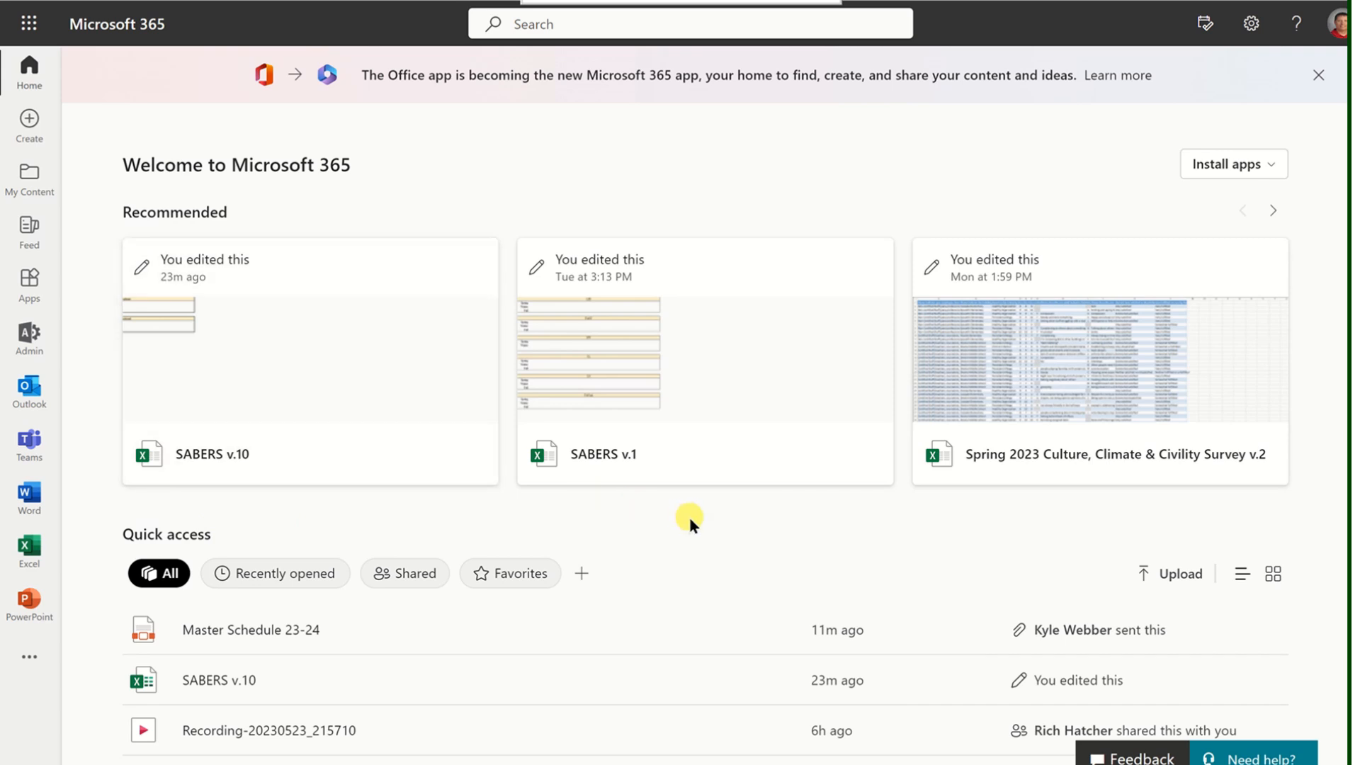
{"action": "mouse_move", "coordinate": [698, 507]}
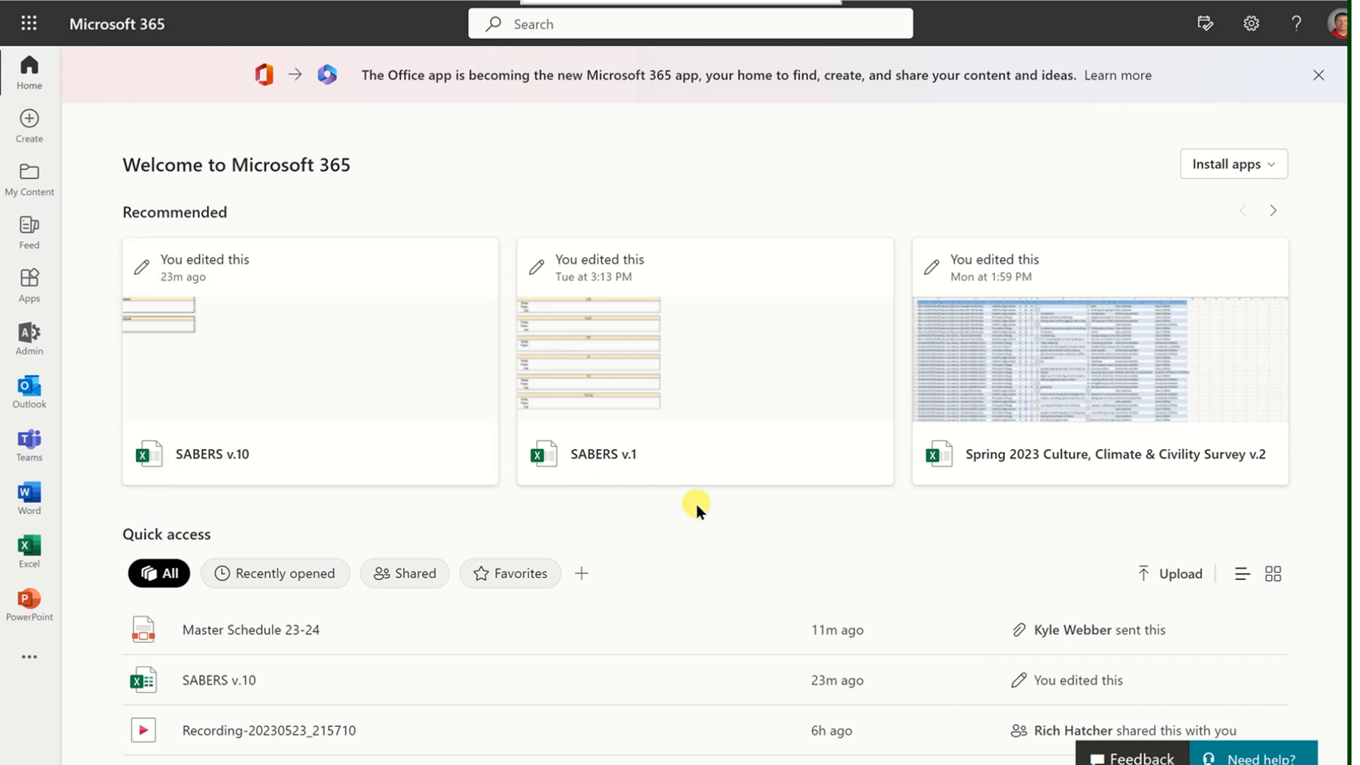
{"action": "mouse_move", "coordinate": [501, 510]}
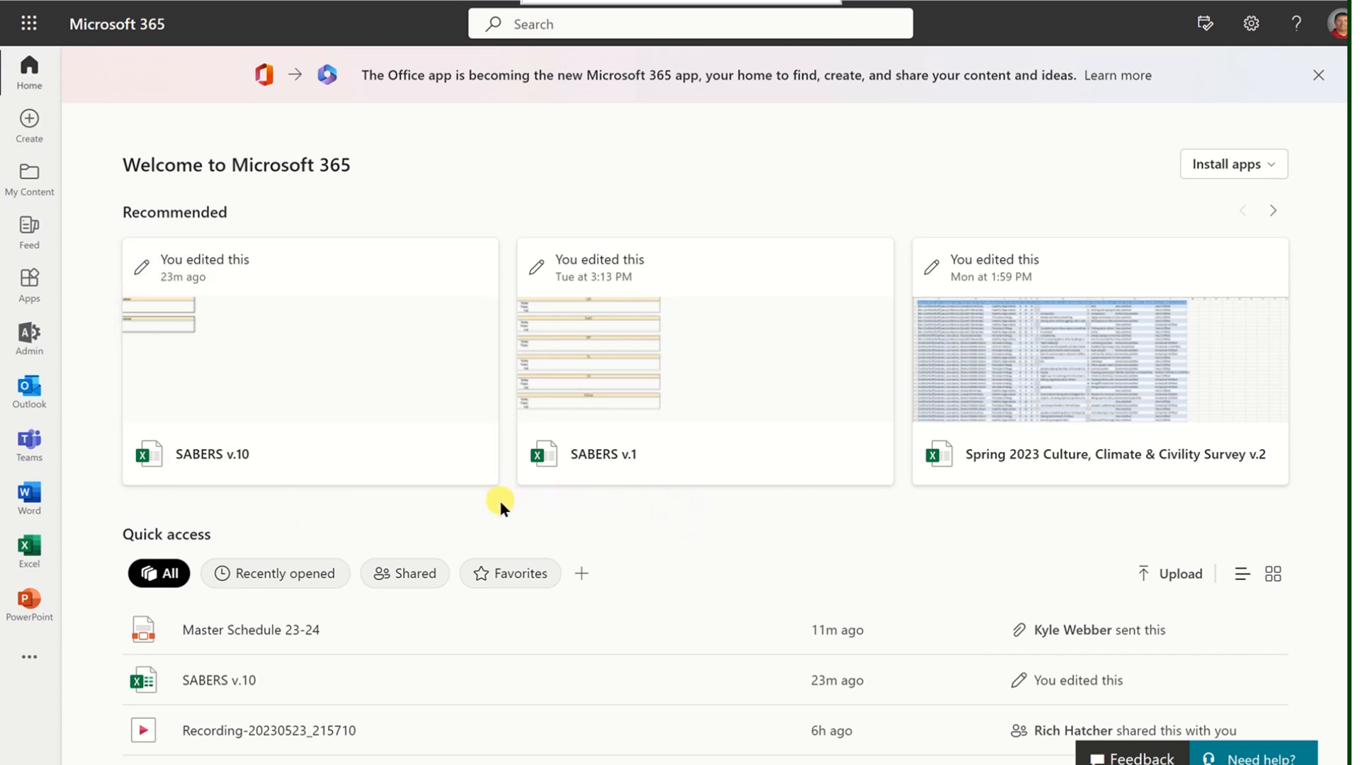
{"action": "mouse_move", "coordinate": [572, 524]}
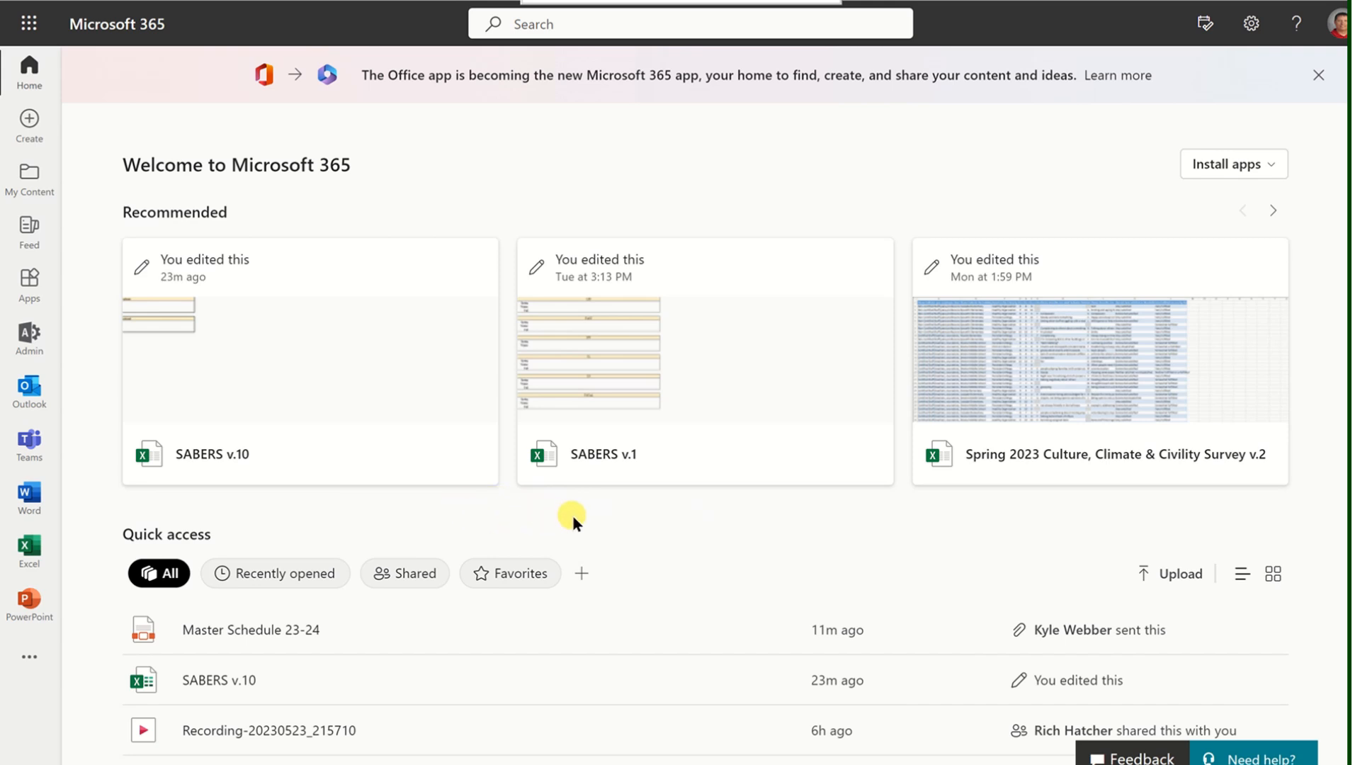
{"action": "mouse_move", "coordinate": [628, 191]}
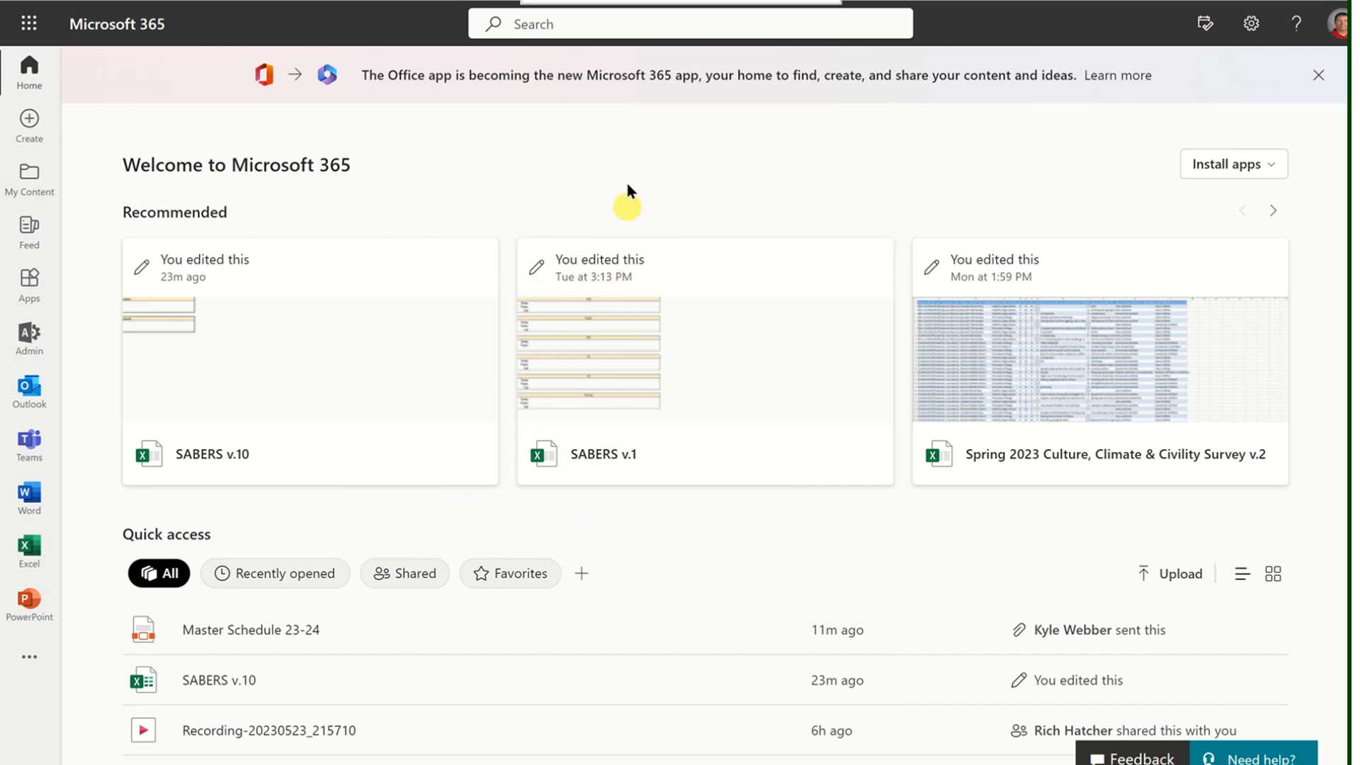
Search Microsoft 365 for 'clever' and launch the Clever app from the results
{"action": "left_click", "coordinate": [587, 25]}
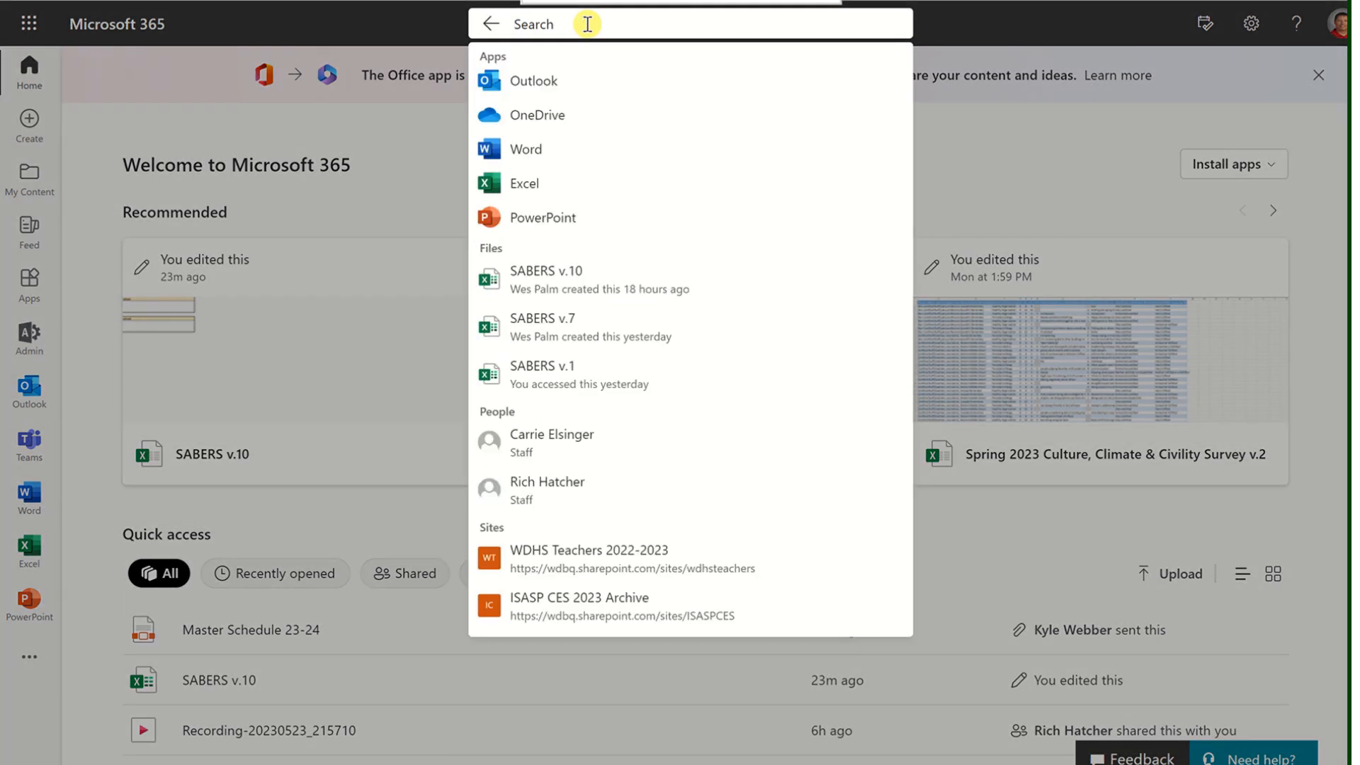
{"action": "type", "text": "clever"}
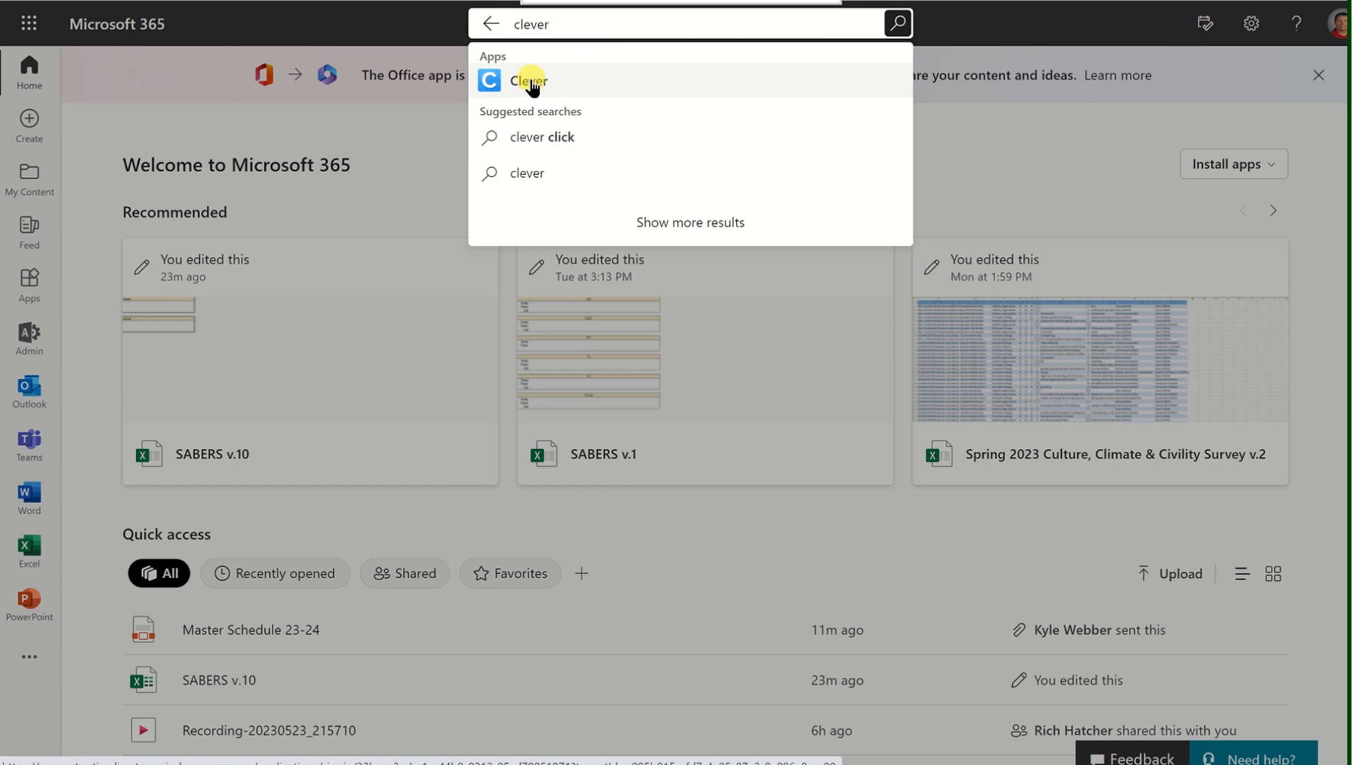
{"action": "left_click", "coordinate": [526, 81]}
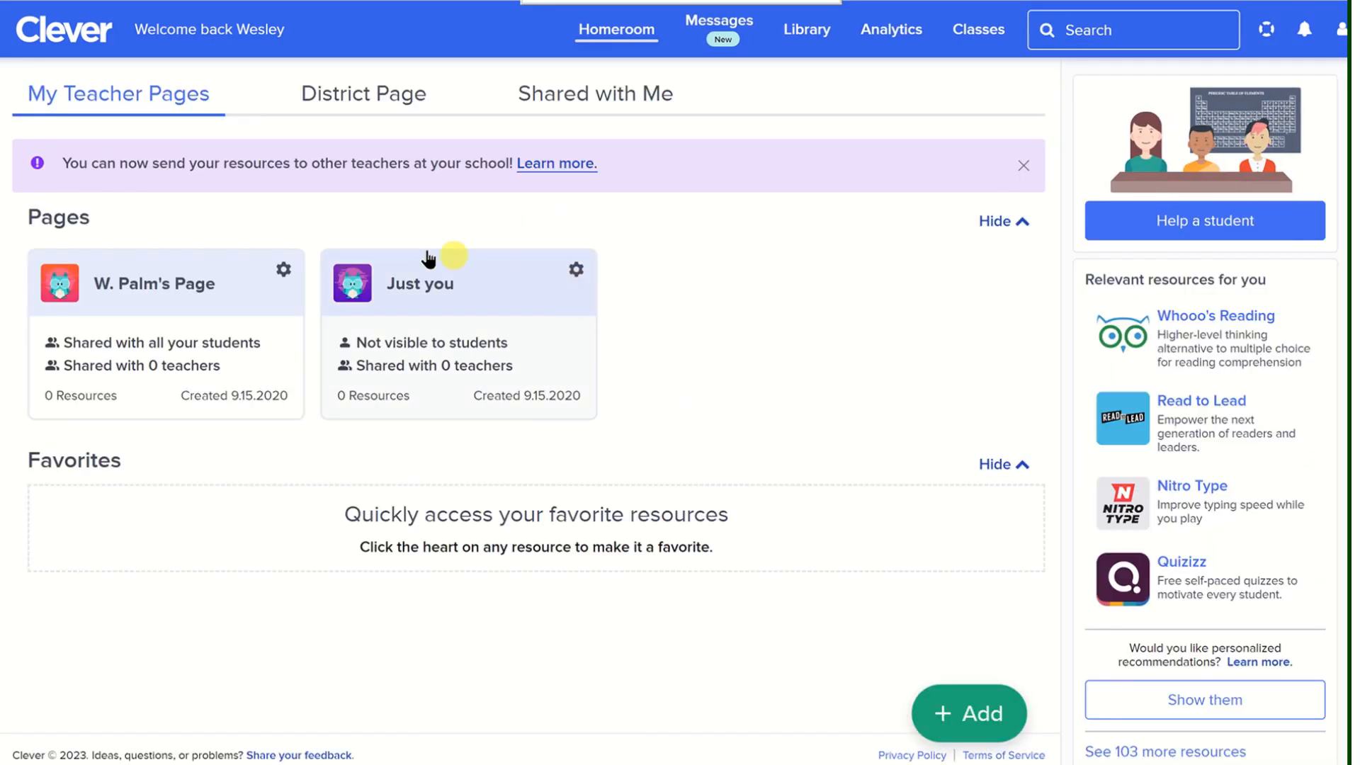
{"action": "mouse_move", "coordinate": [694, 332]}
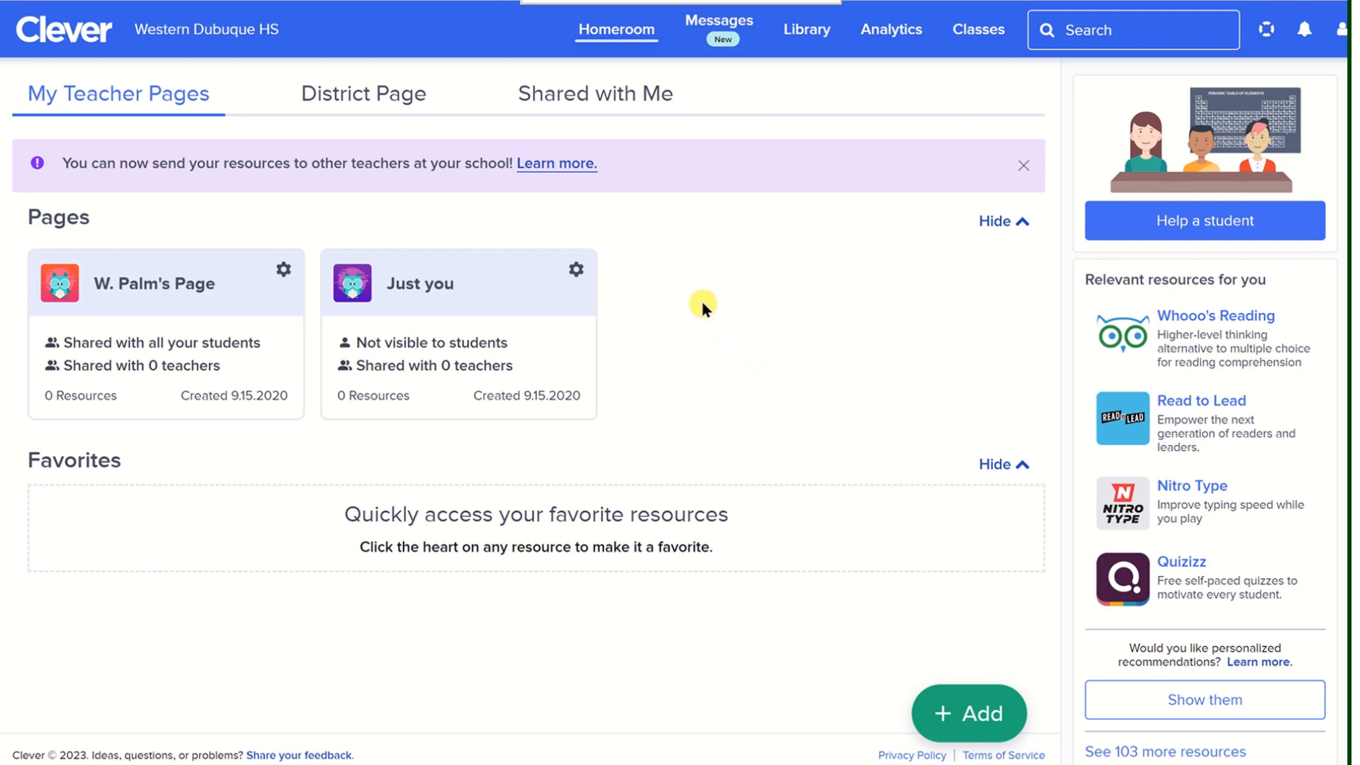
{"action": "mouse_move", "coordinate": [675, 330]}
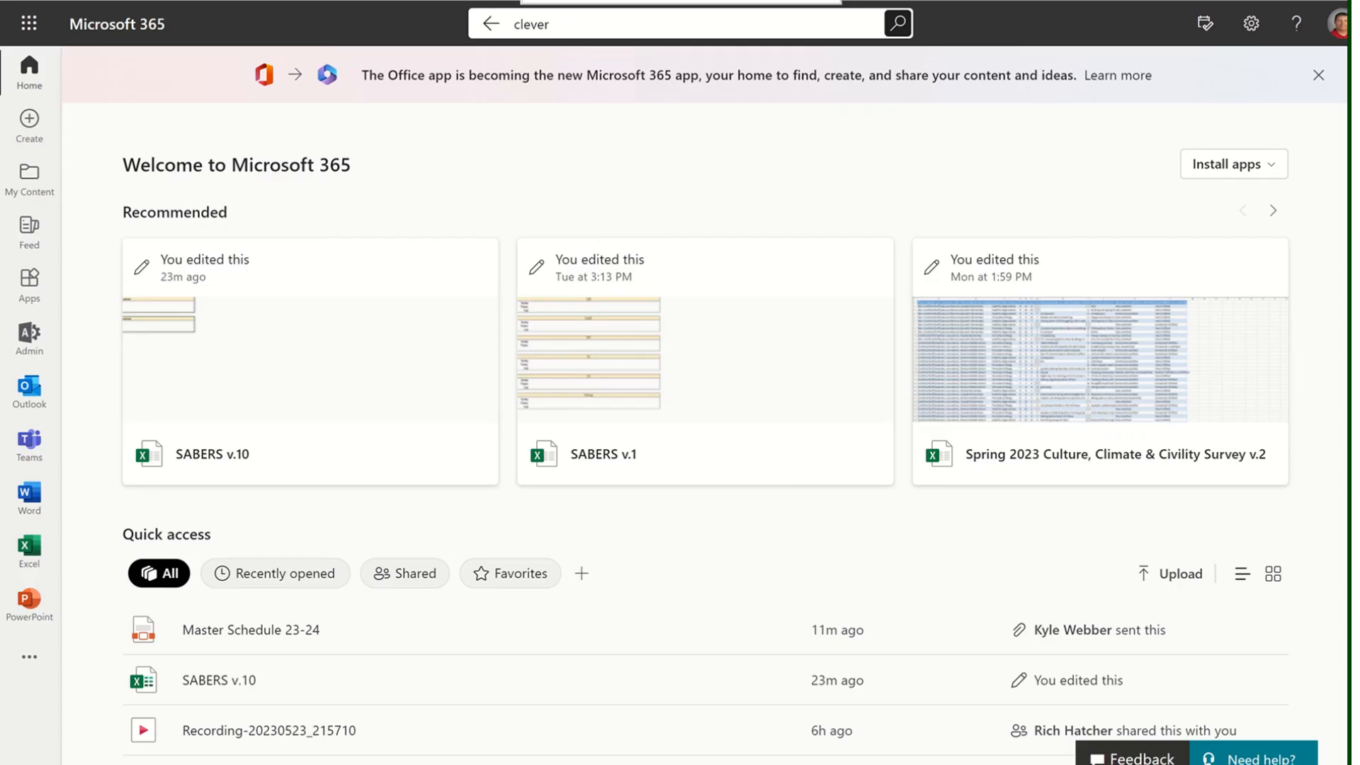
{"action": "mouse_move", "coordinate": [569, 194]}
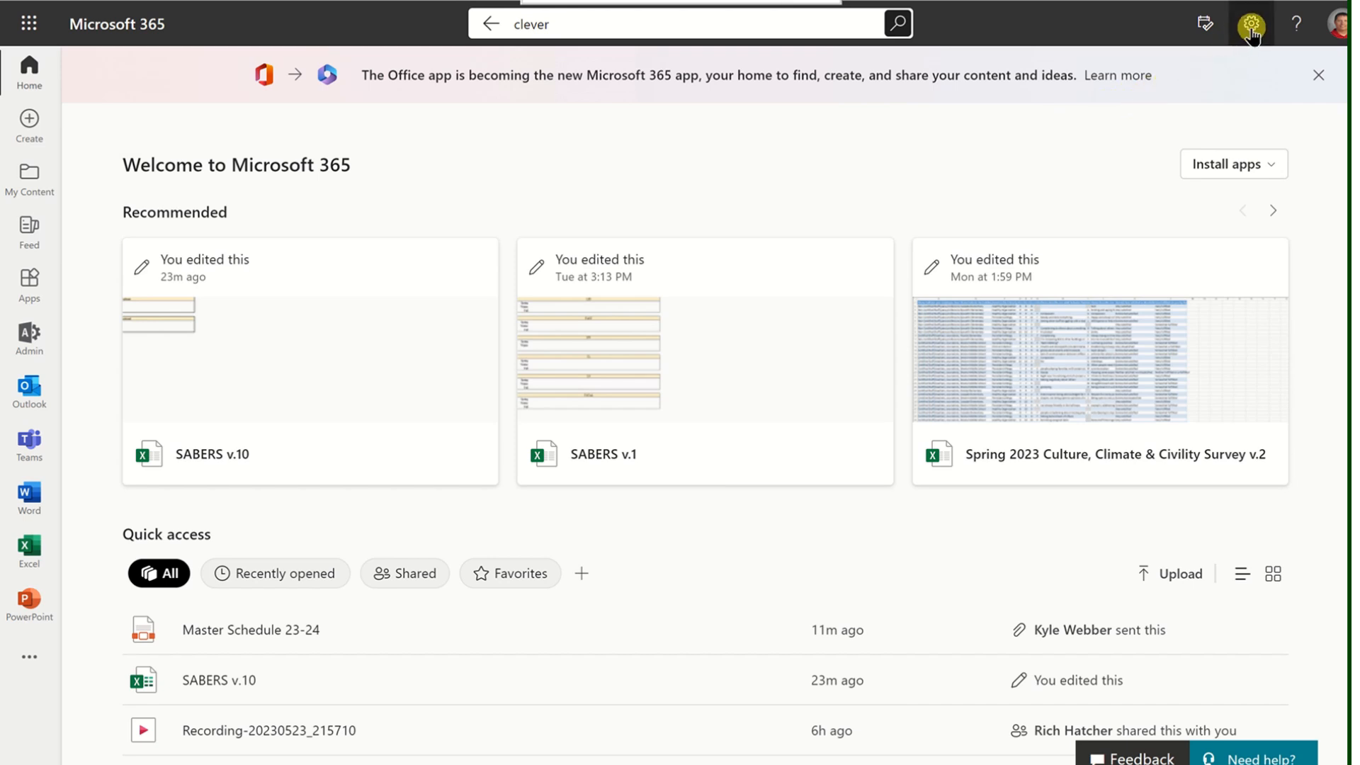
{"action": "mouse_move", "coordinate": [1251, 24]}
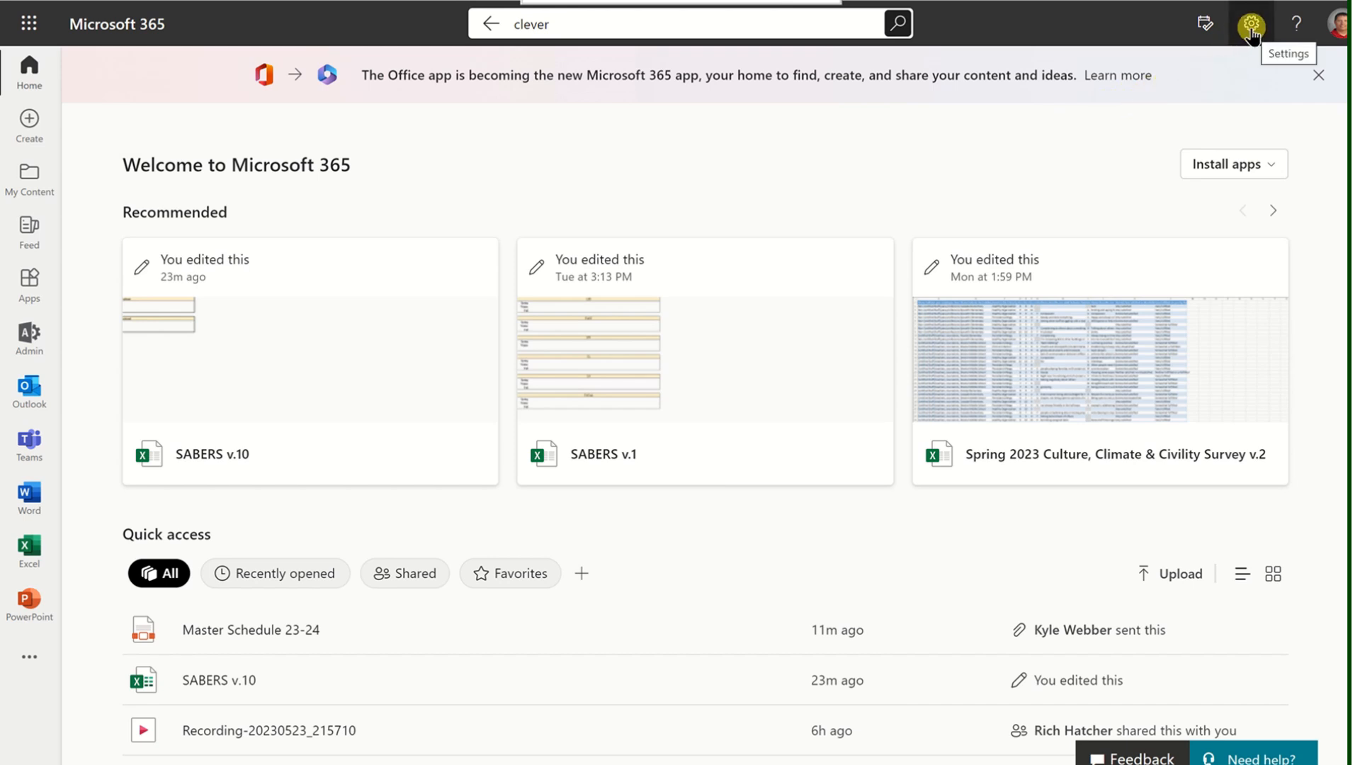
View the full theme collection in the Settings panel
{"action": "left_click", "coordinate": [1251, 24]}
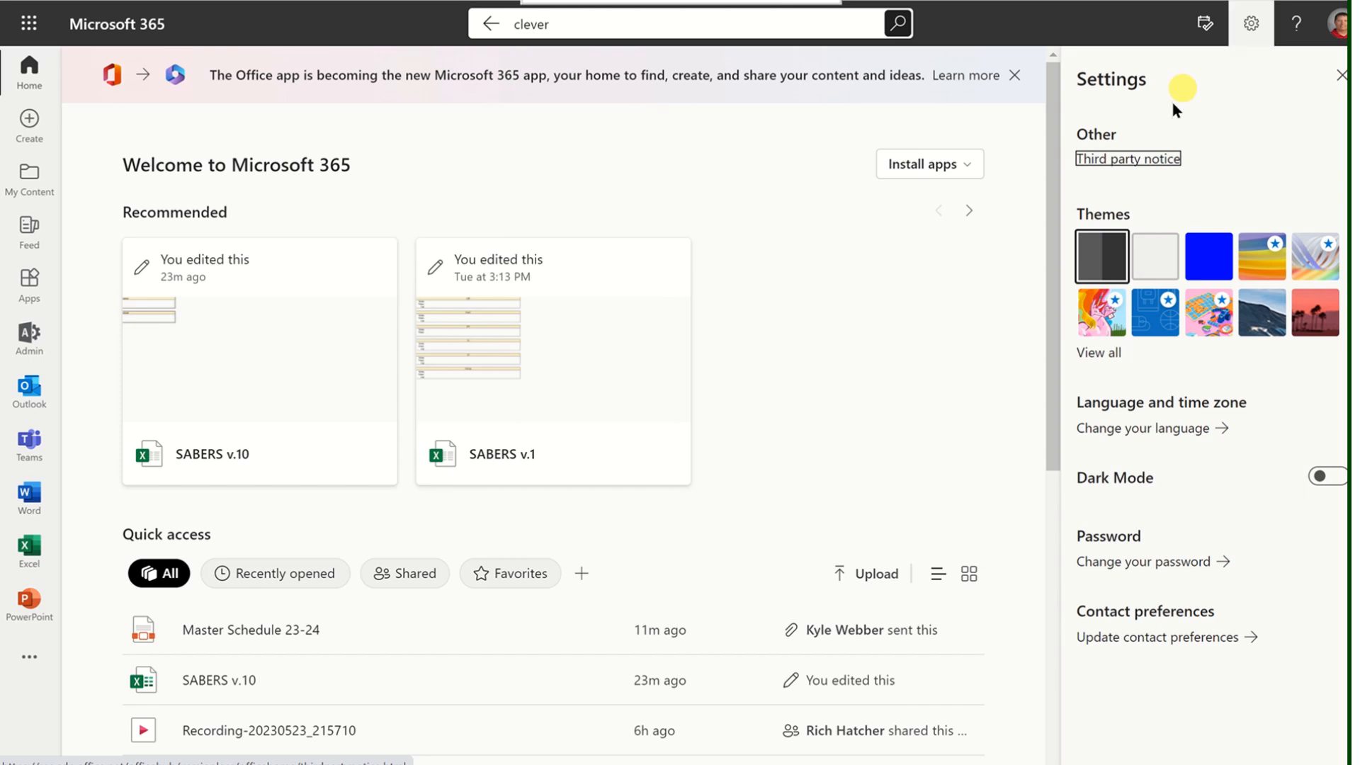
{"action": "mouse_move", "coordinate": [1175, 323]}
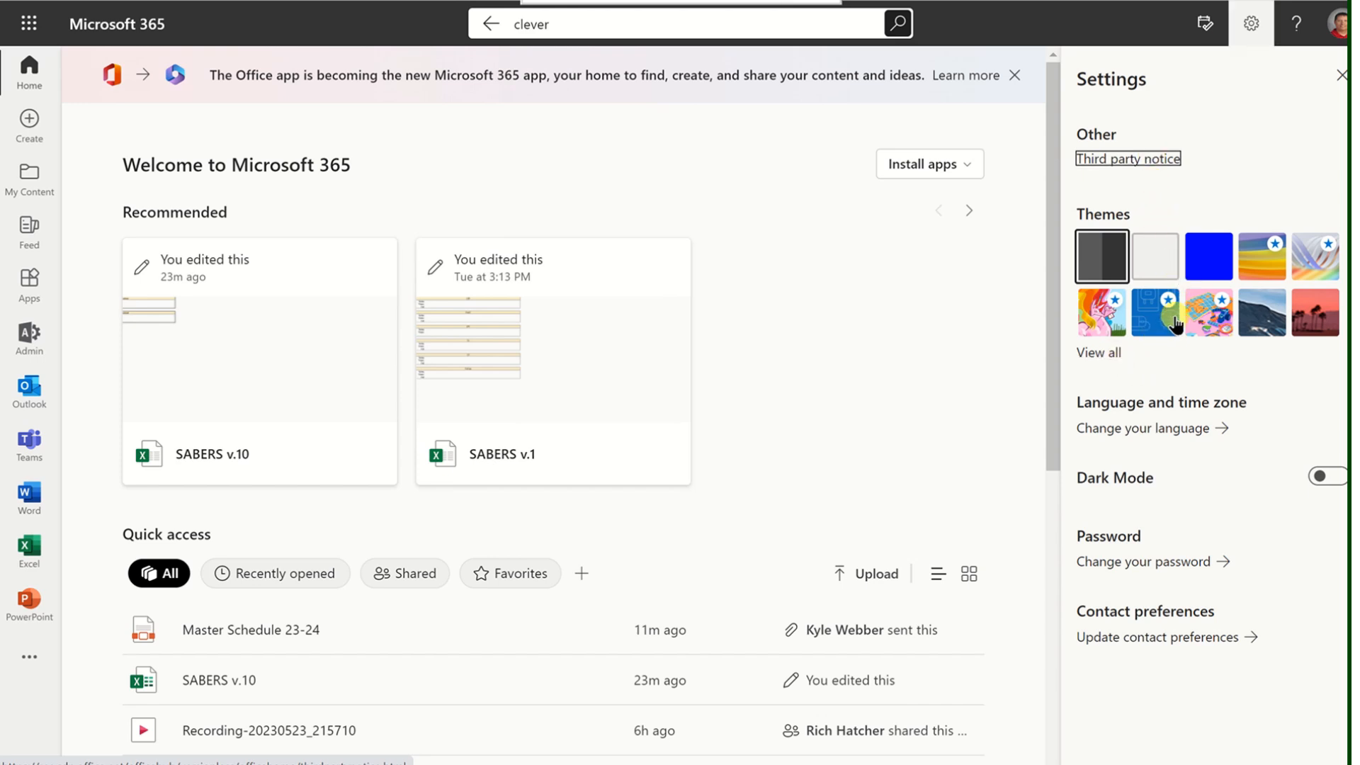
{"action": "mouse_move", "coordinate": [1155, 319]}
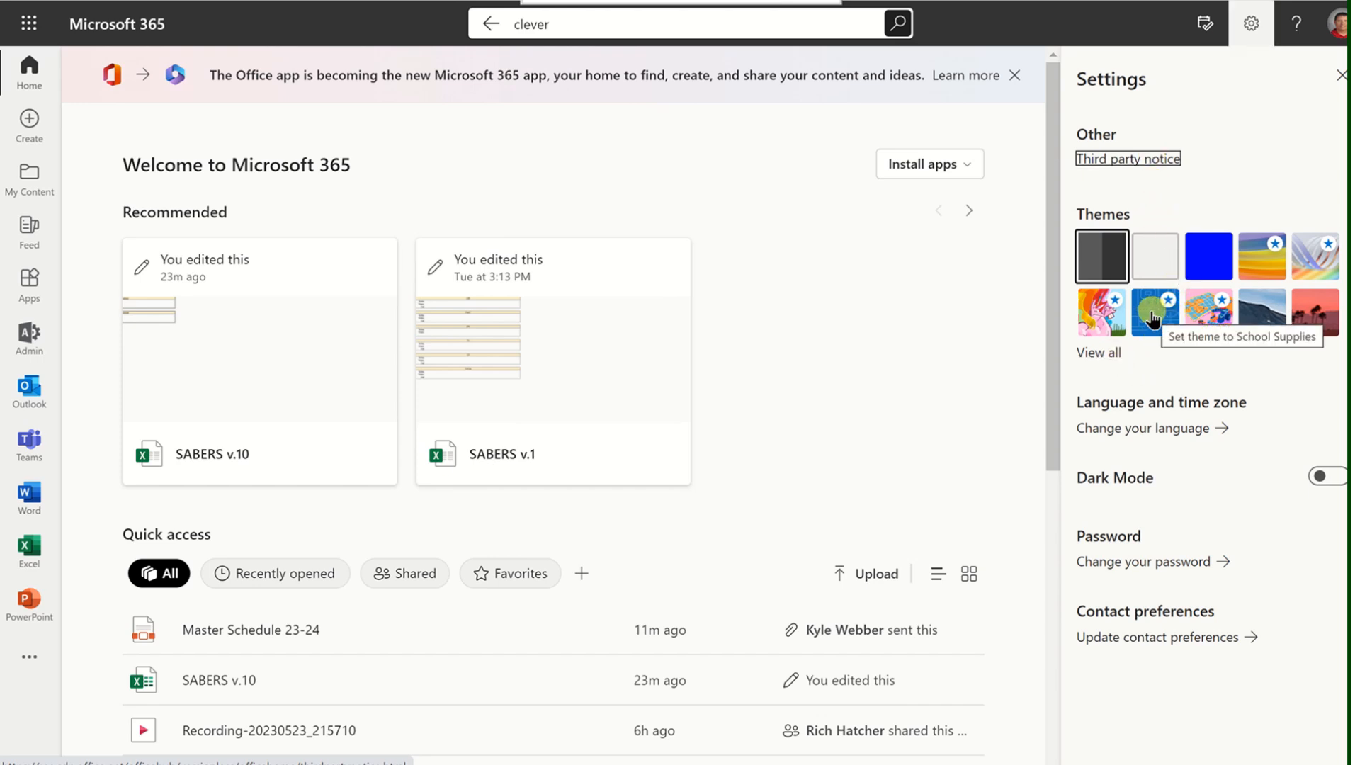
{"action": "mouse_move", "coordinate": [1098, 353]}
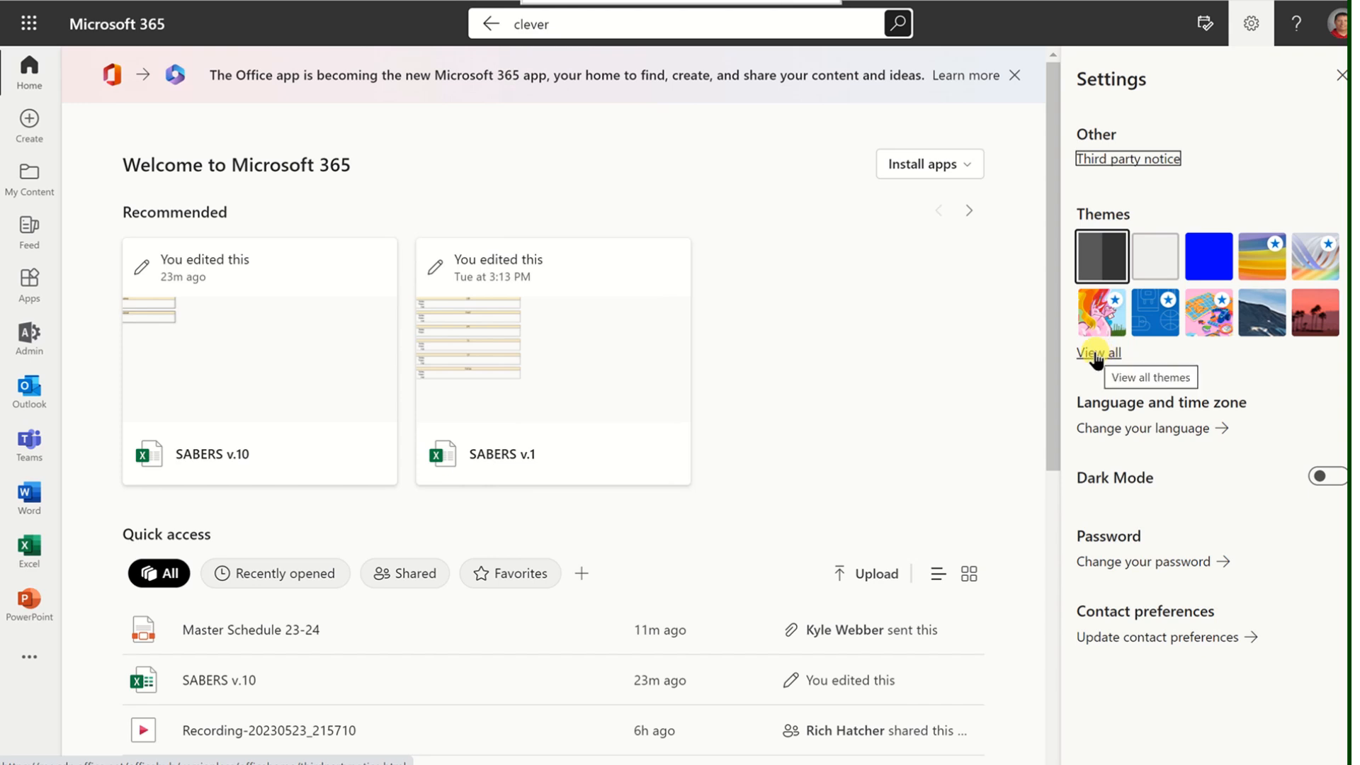
{"action": "left_click", "coordinate": [1098, 353]}
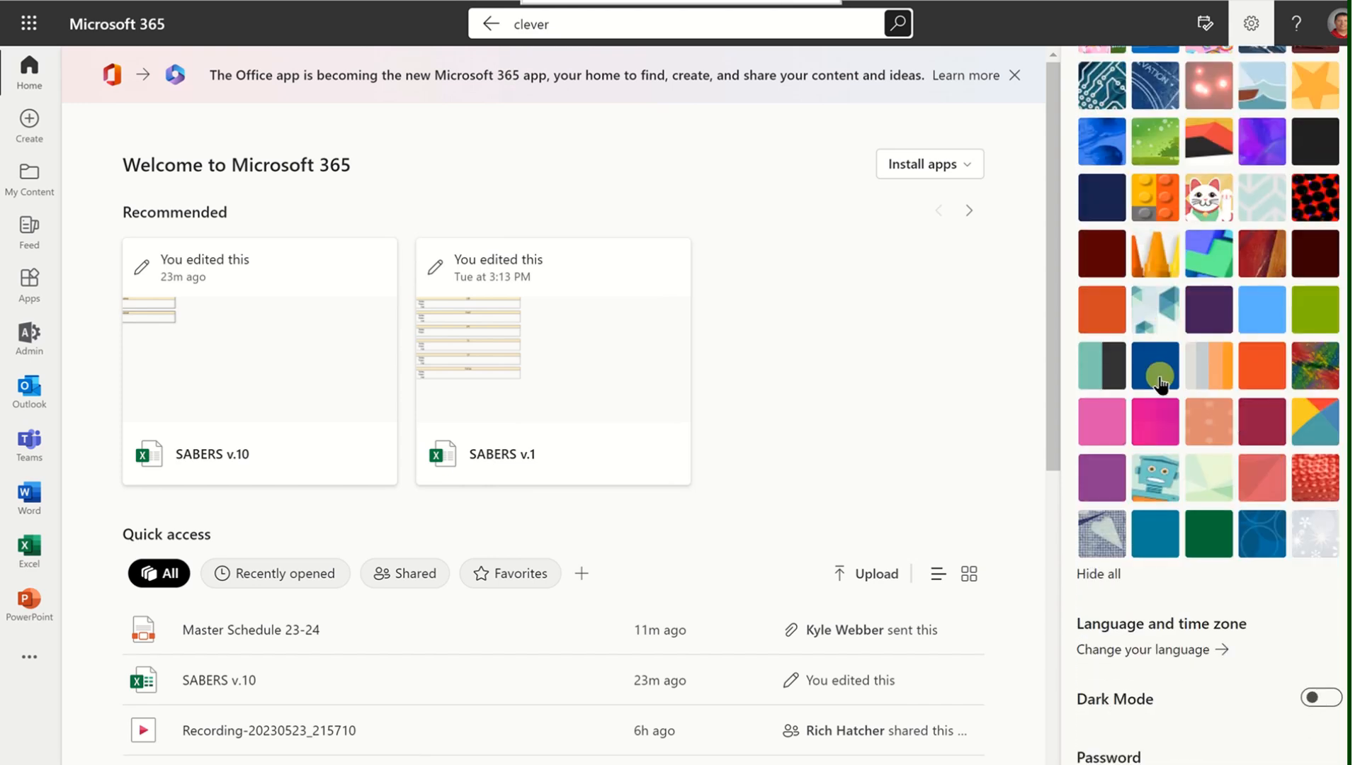
{"action": "scroll", "scroll_direction": "down", "scroll_amount": 3}
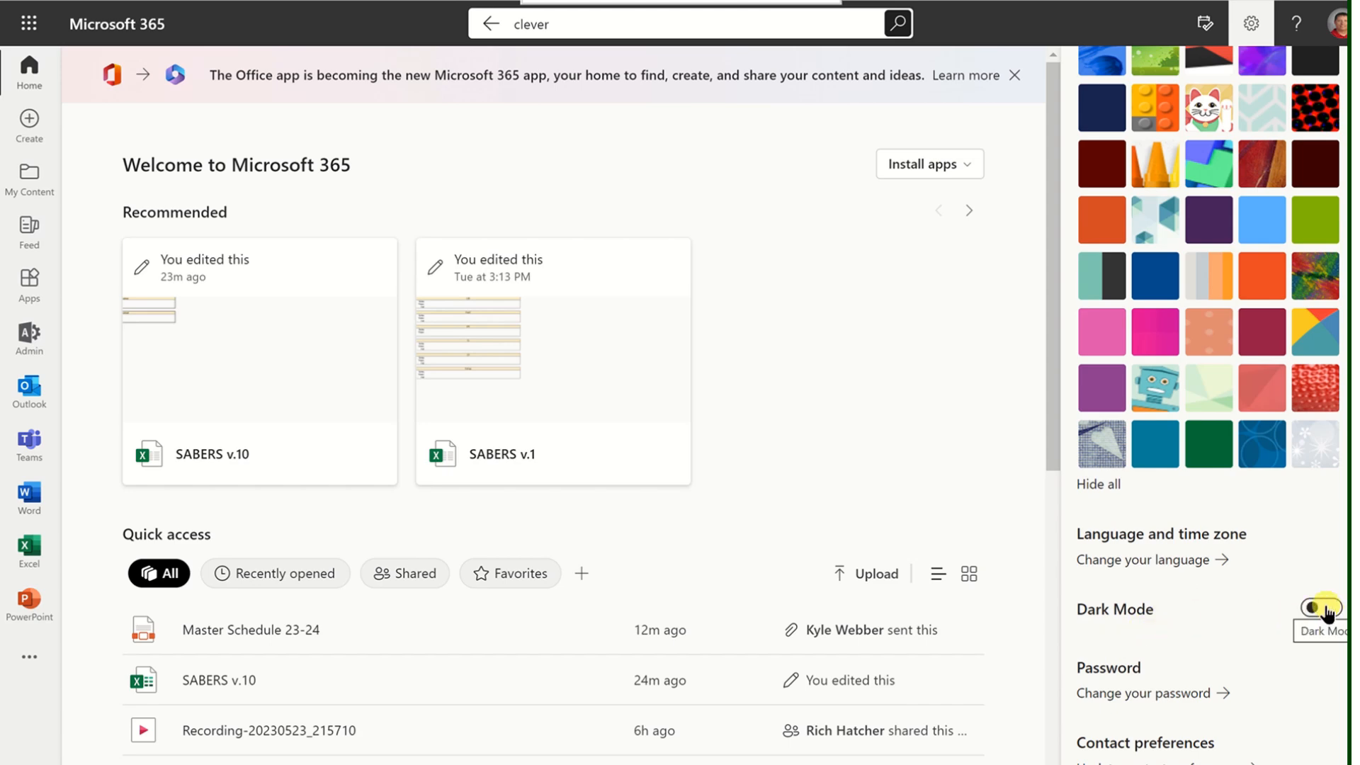
Switch the dashboard to Dark Mode, then back to the light appearance
{"action": "left_click", "coordinate": [1315, 609]}
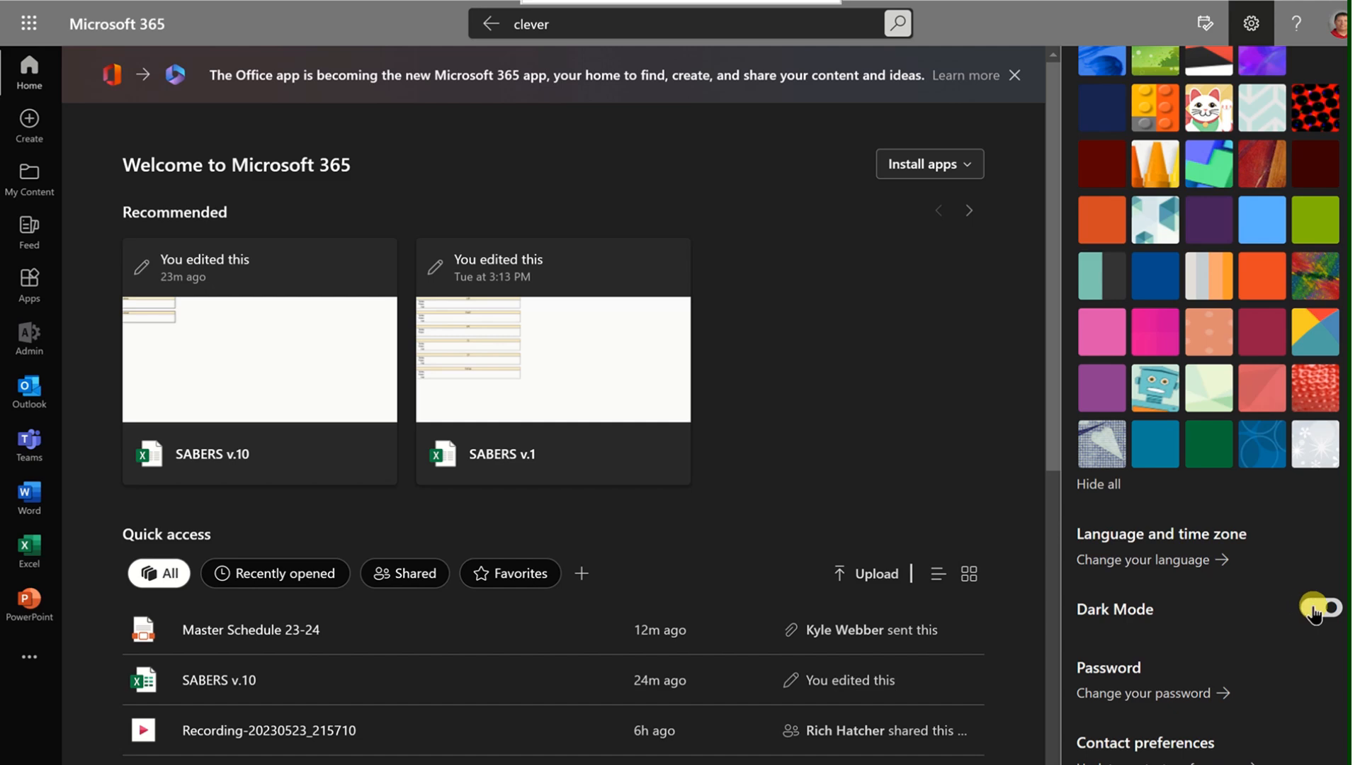
{"action": "left_click", "coordinate": [1319, 607]}
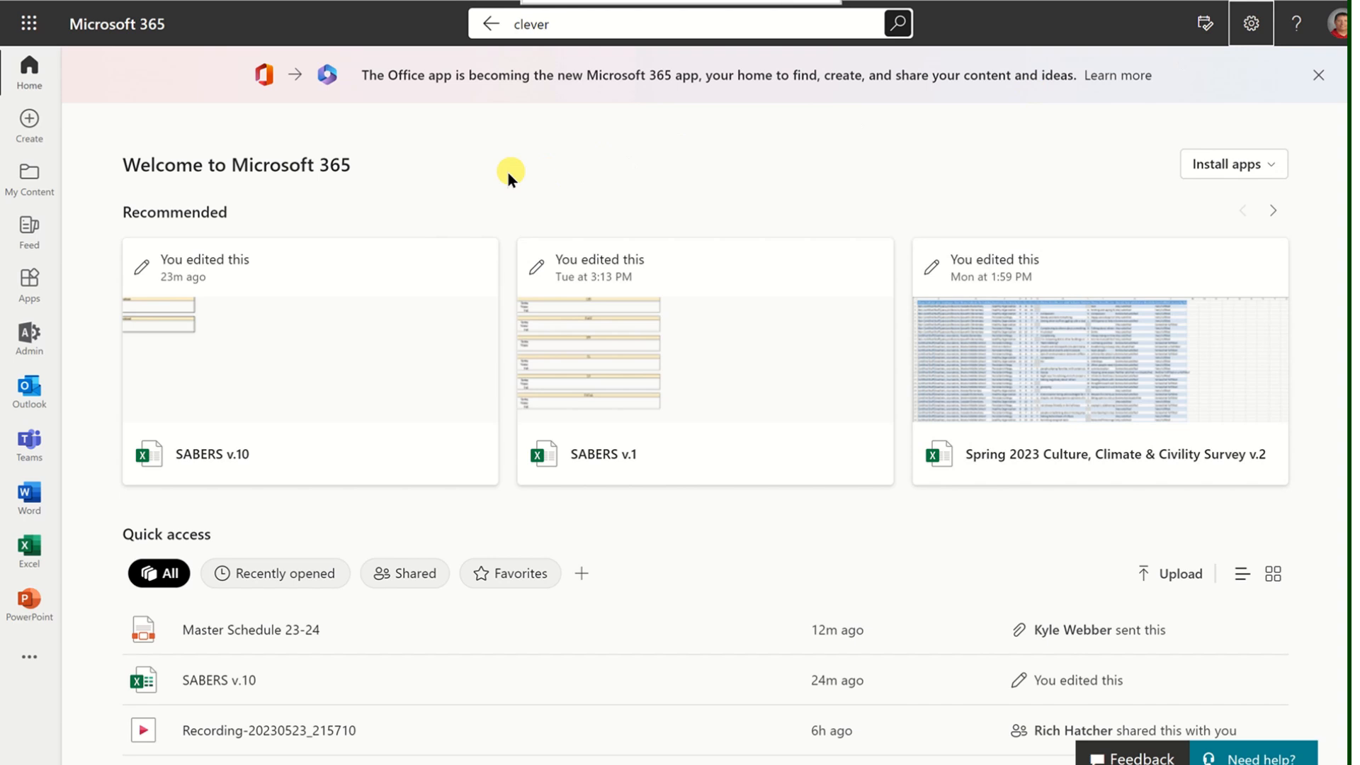
{"action": "mouse_move", "coordinate": [638, 160]}
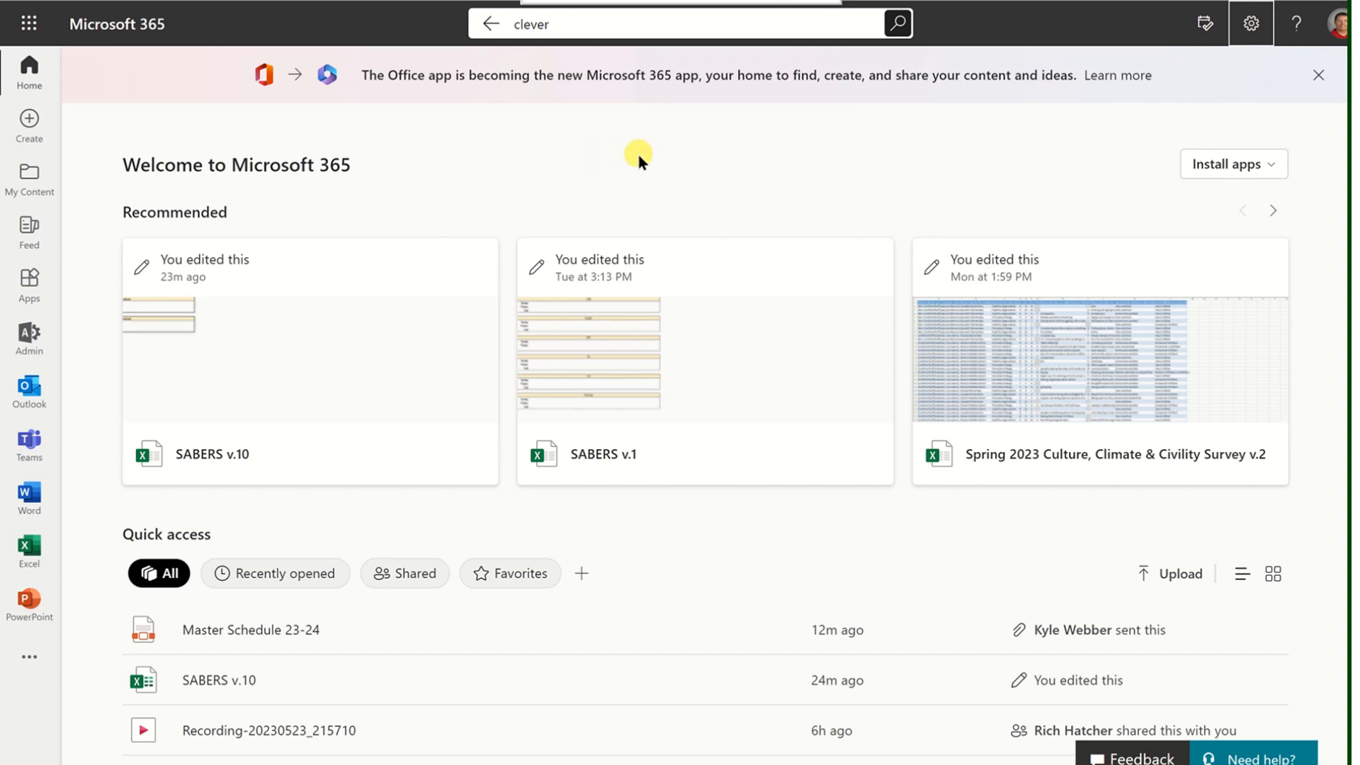
{"action": "mouse_move", "coordinate": [595, 156]}
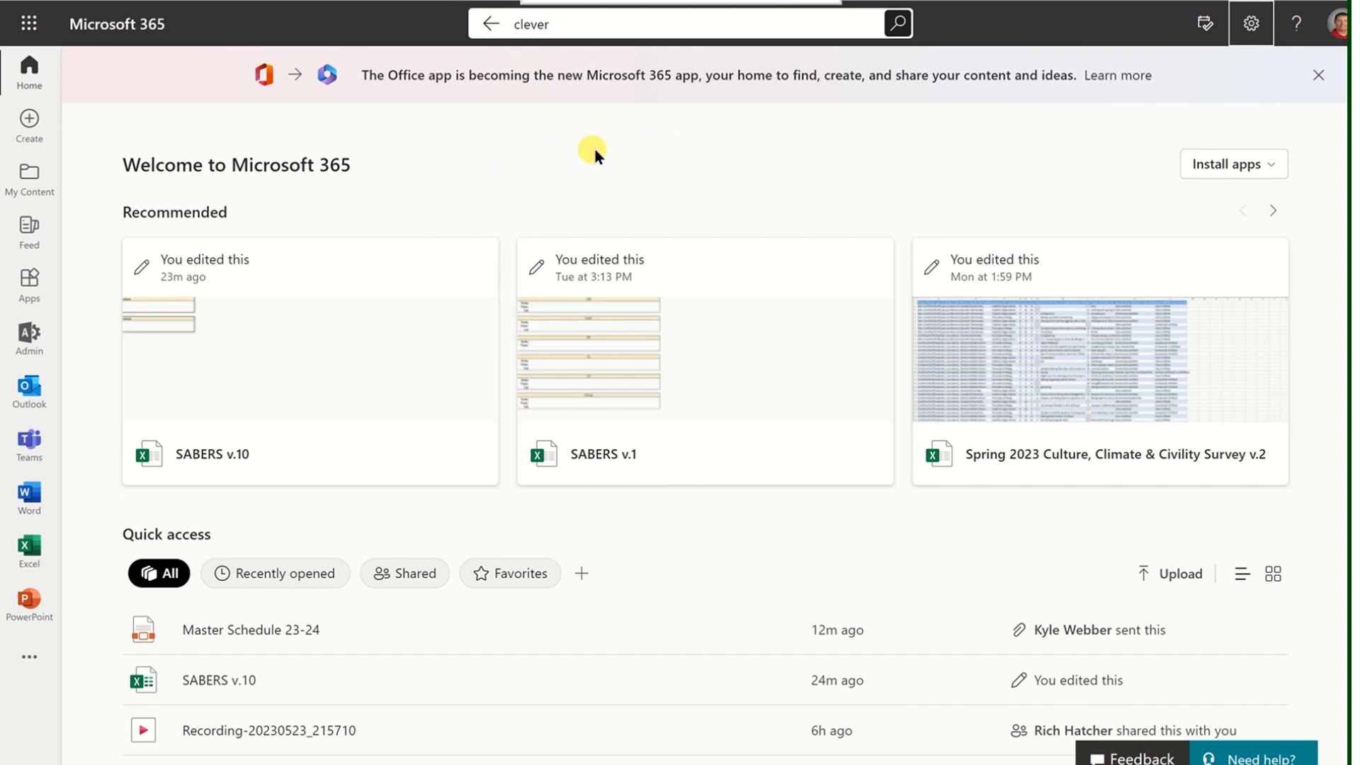
{"action": "mouse_move", "coordinate": [588, 191]}
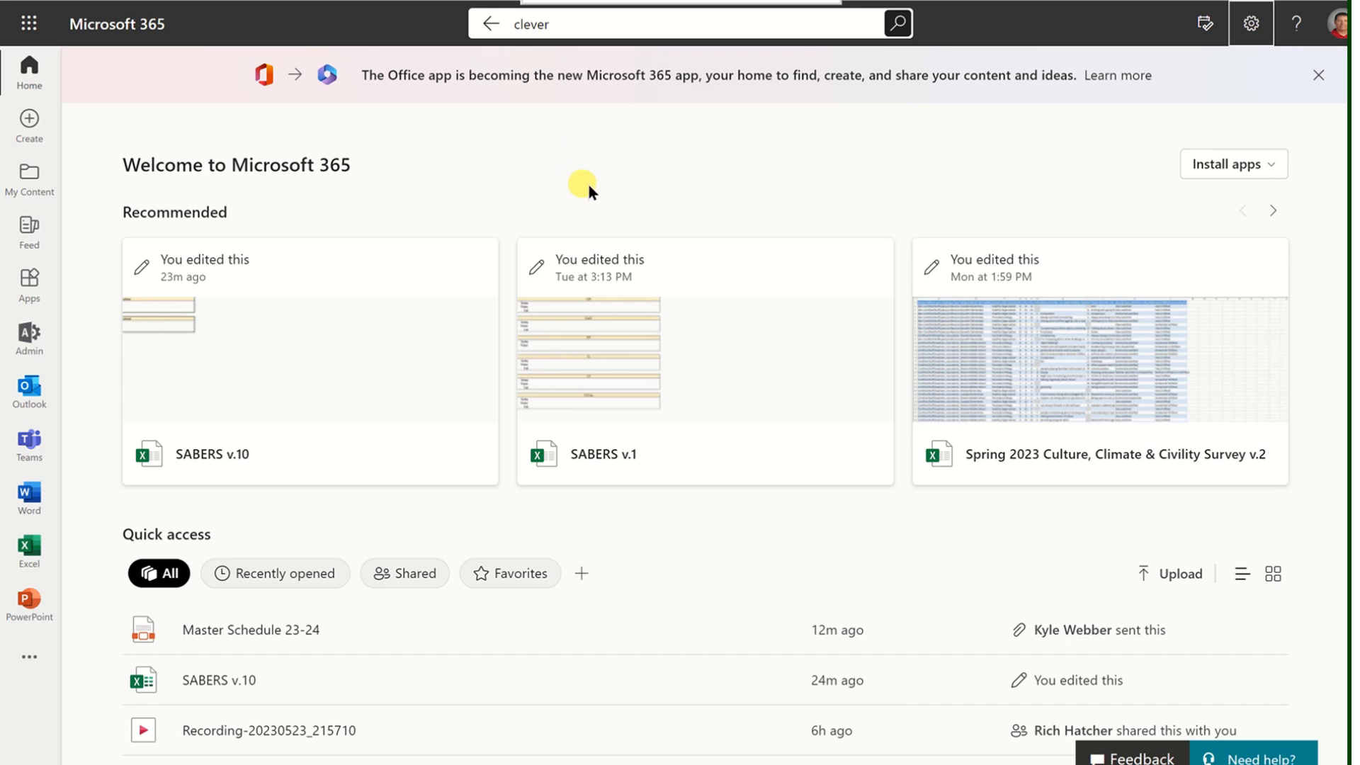
{"action": "mouse_move", "coordinate": [653, 164]}
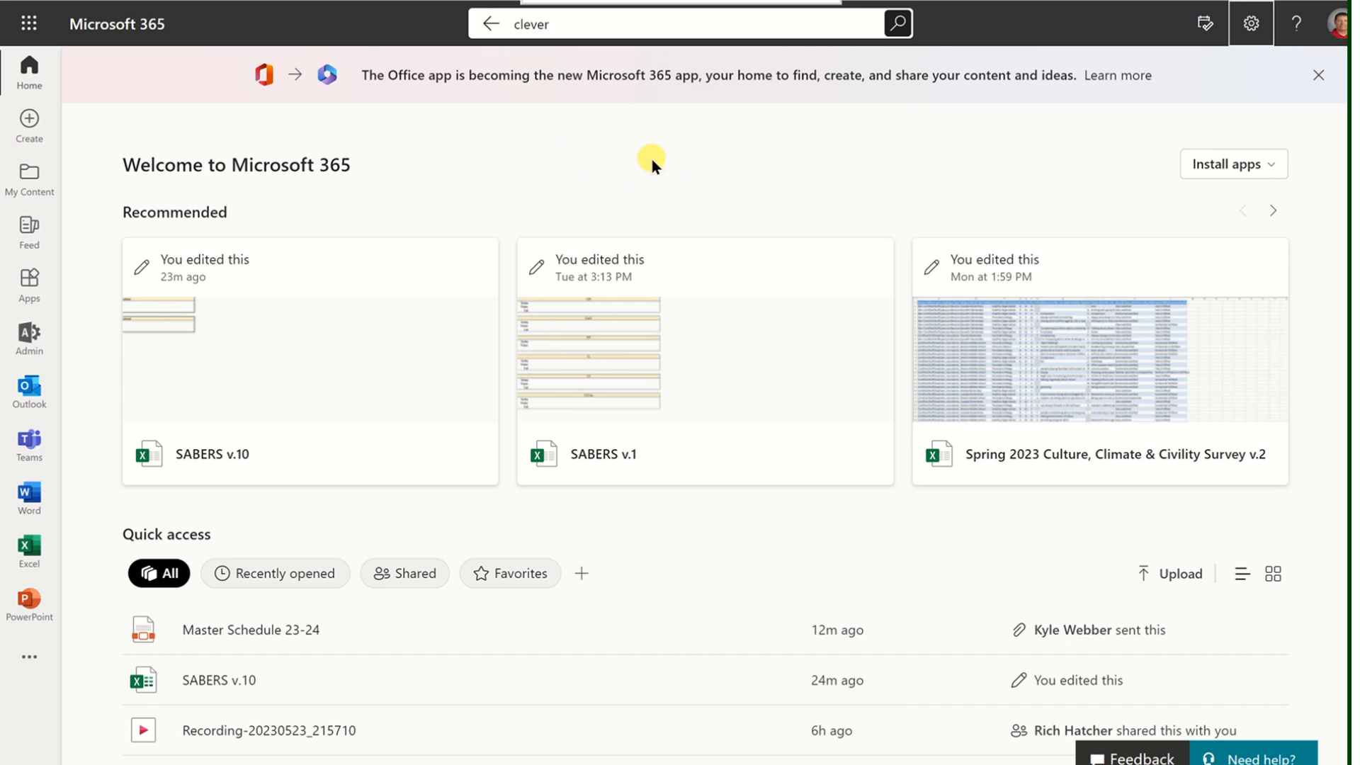